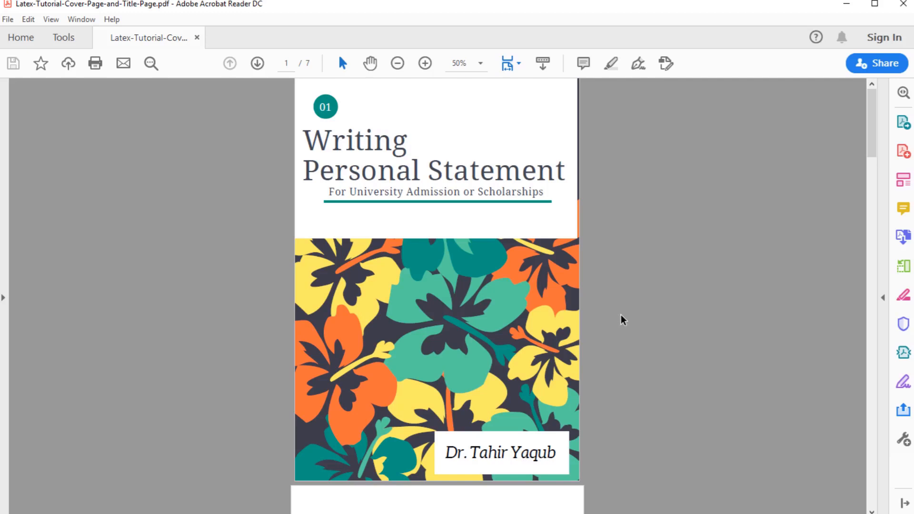
mouse_move(466, 219)
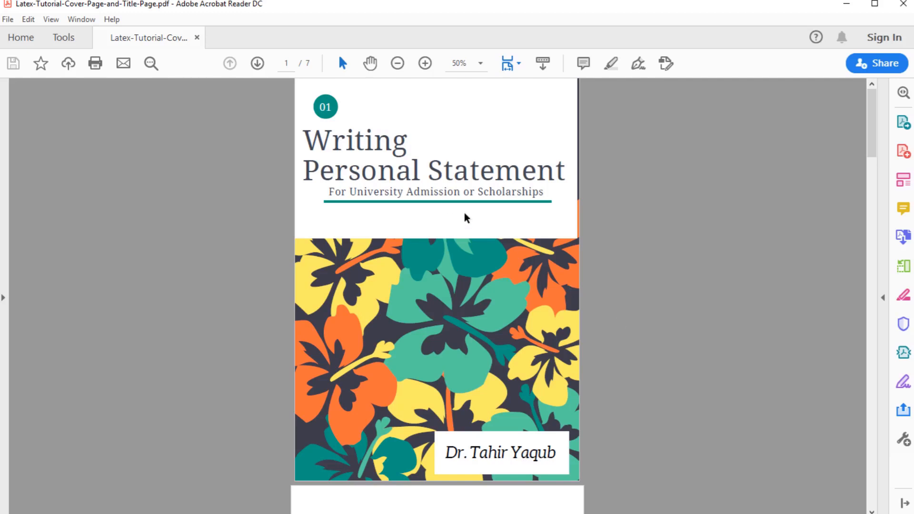
mouse_move(486, 176)
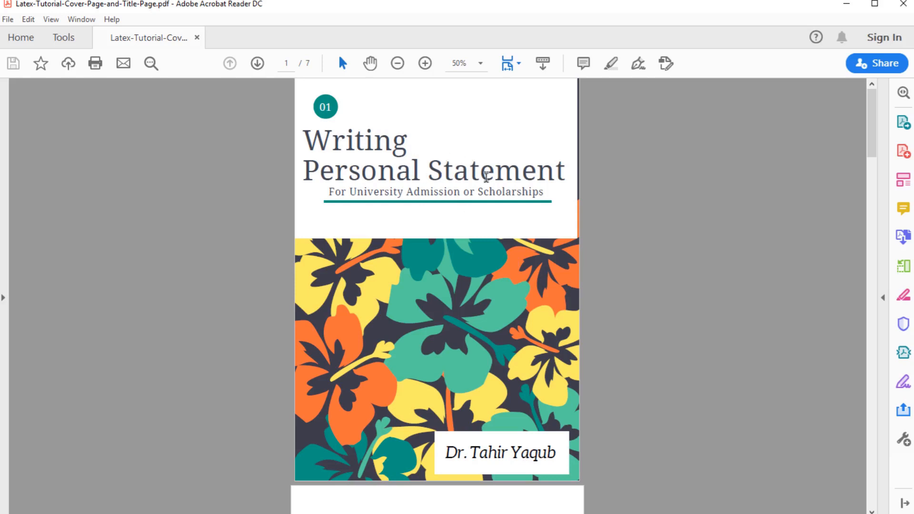
- Scroll from the floral cover through the title page and contents to the Introduction
scroll("down", 3)
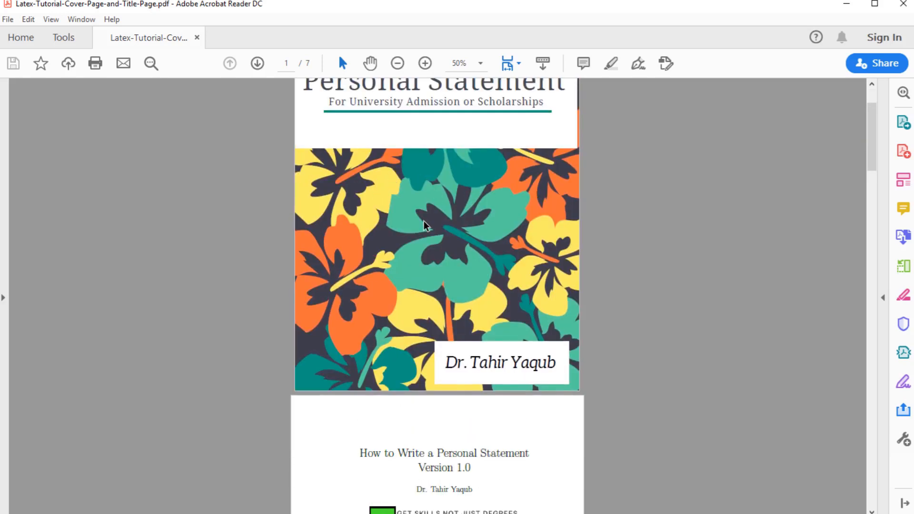
scroll("down", 3)
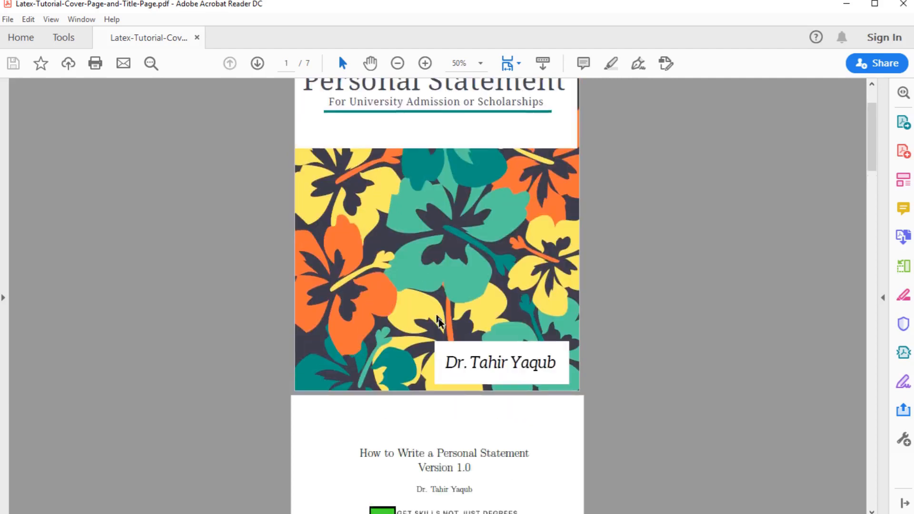
scroll("down", 3)
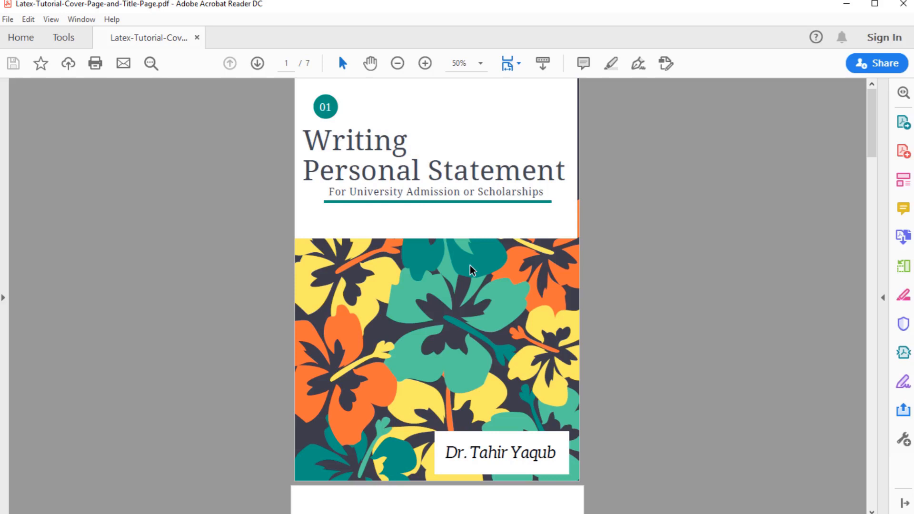
scroll("down", 3)
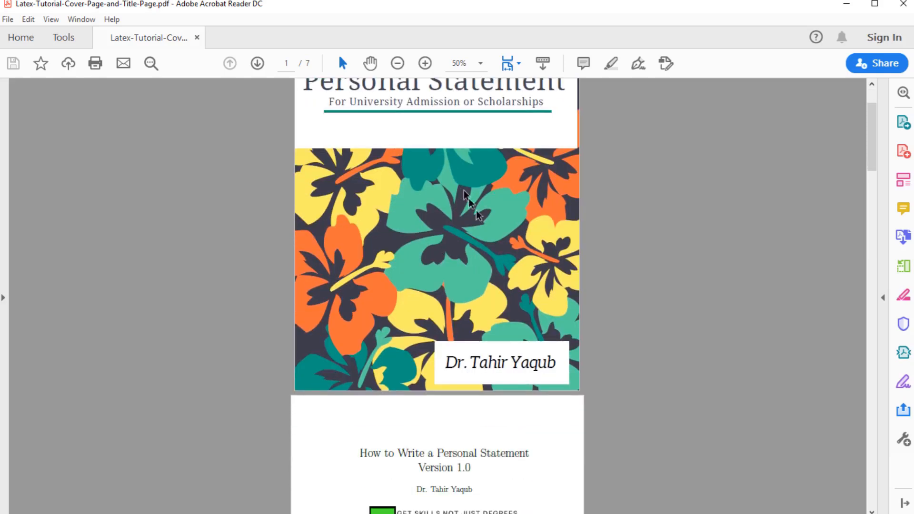
scroll("down", 3)
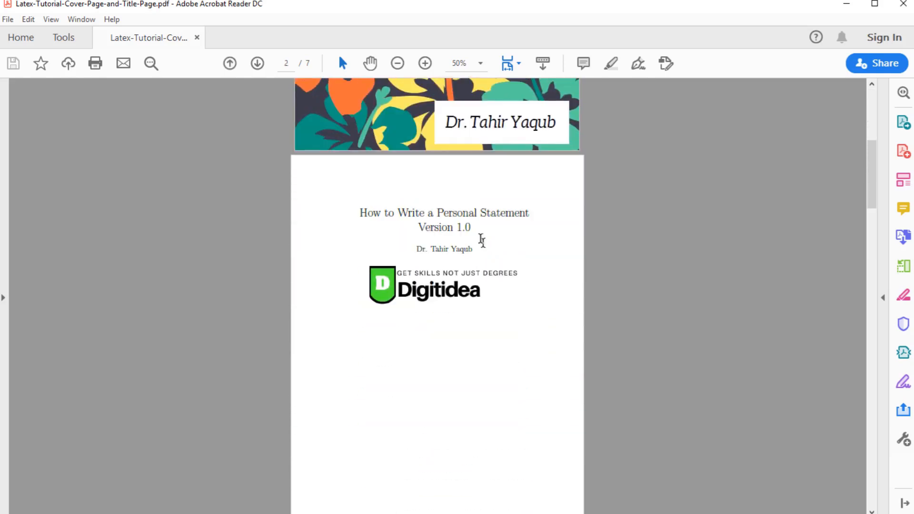
scroll("up", 3)
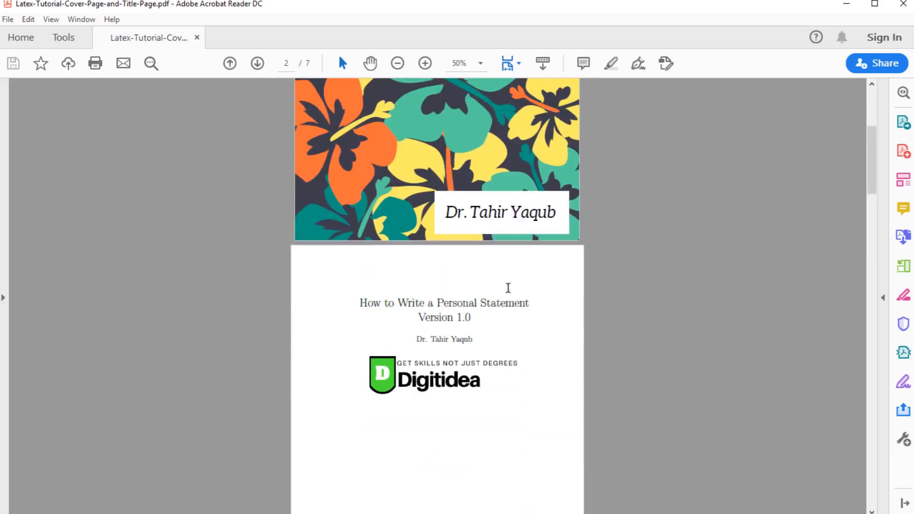
scroll("up", 3)
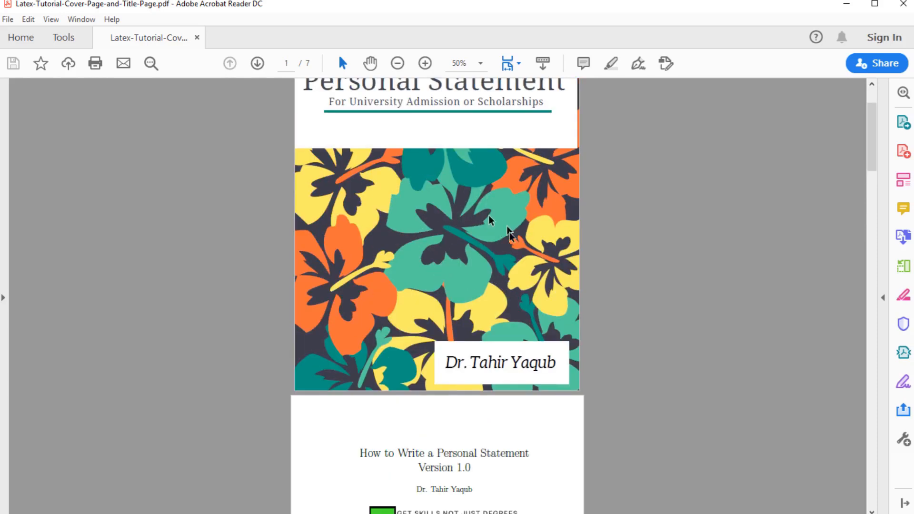
mouse_move(443, 236)
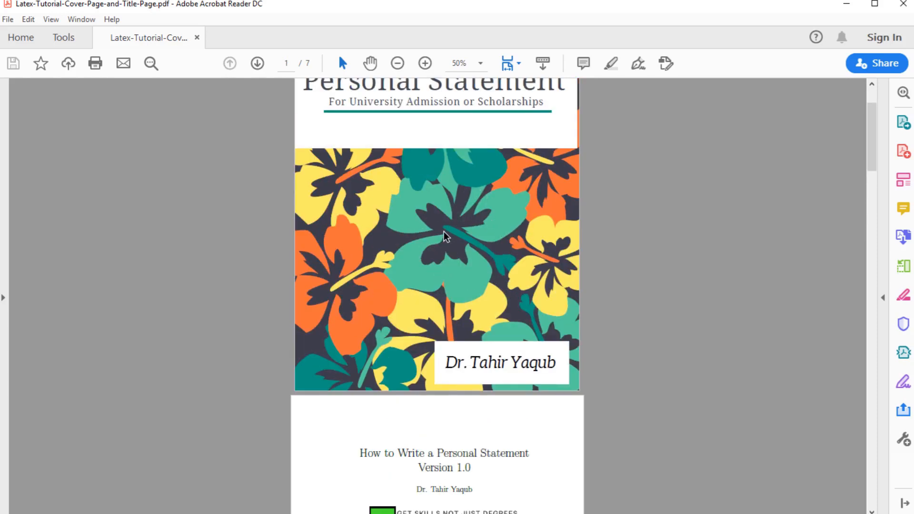
scroll("down", 3)
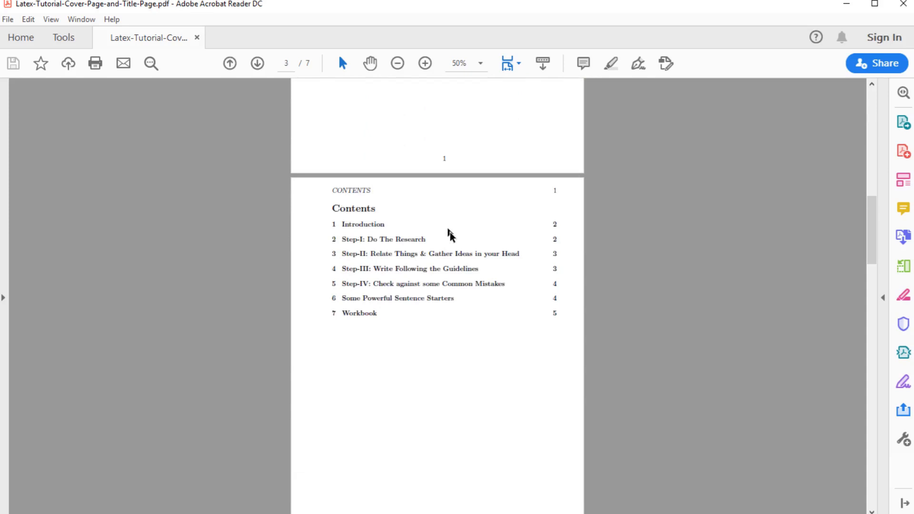
scroll("down", 3)
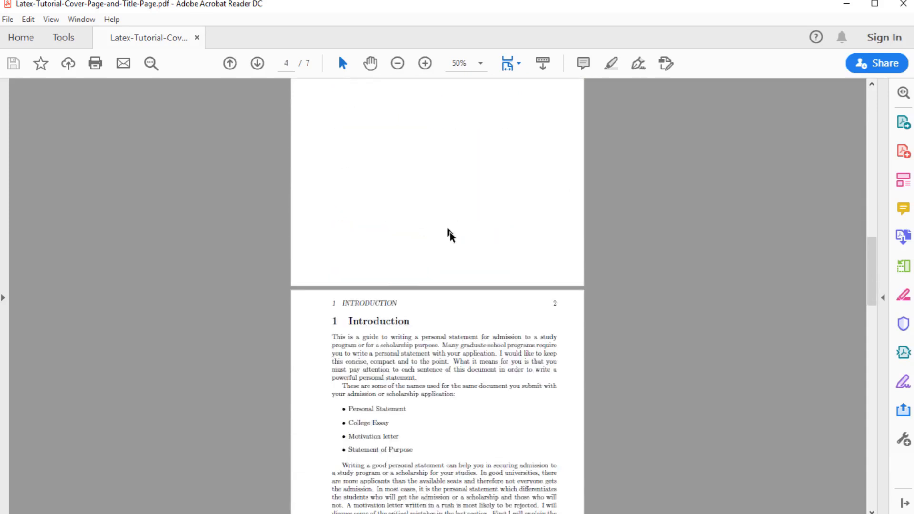
scroll("down", 3)
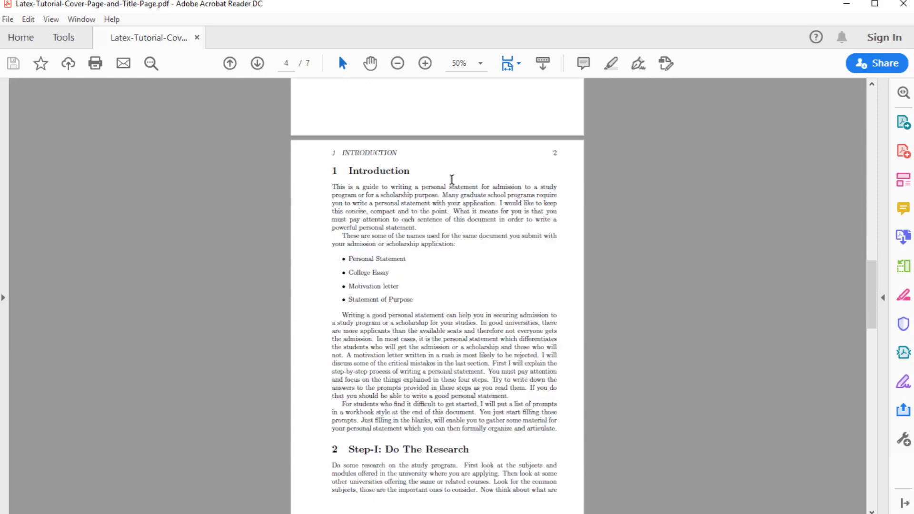
mouse_move(467, 201)
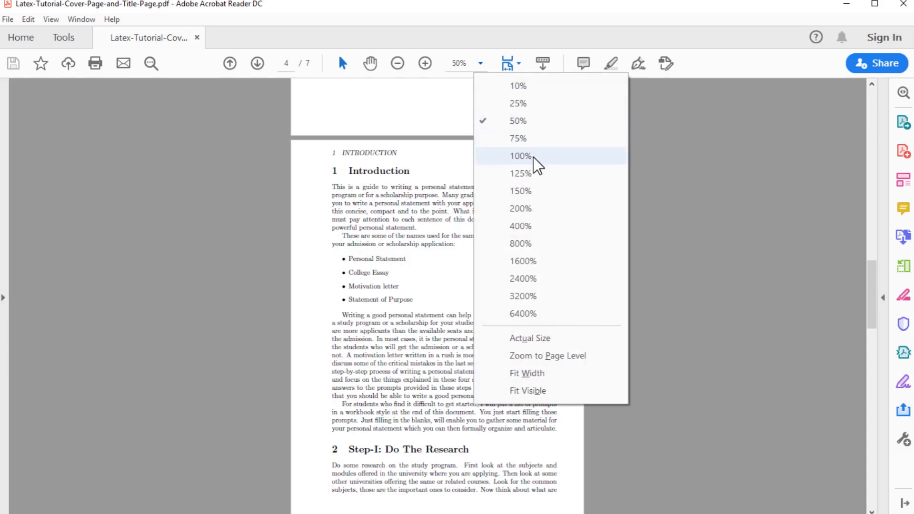
- Zoom the PDF to 100% and scroll down the Introduction page
left_click(520, 156)
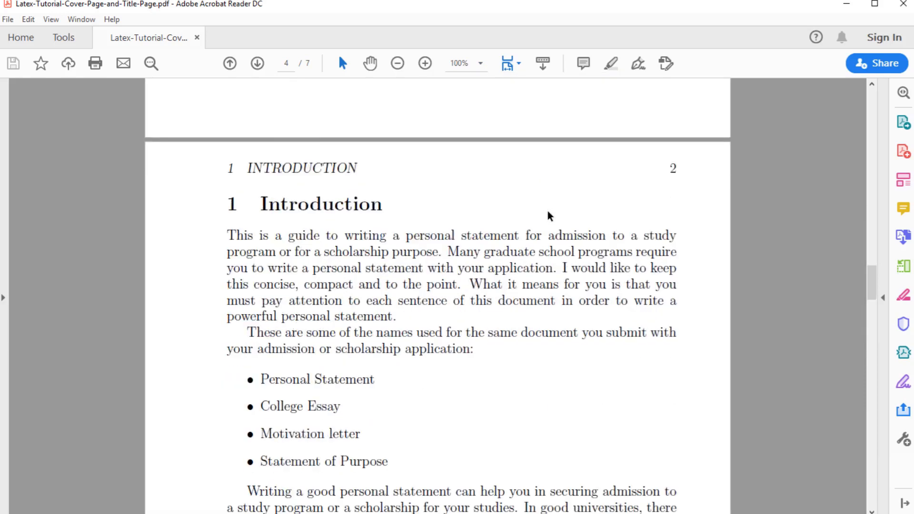
scroll("down", 3)
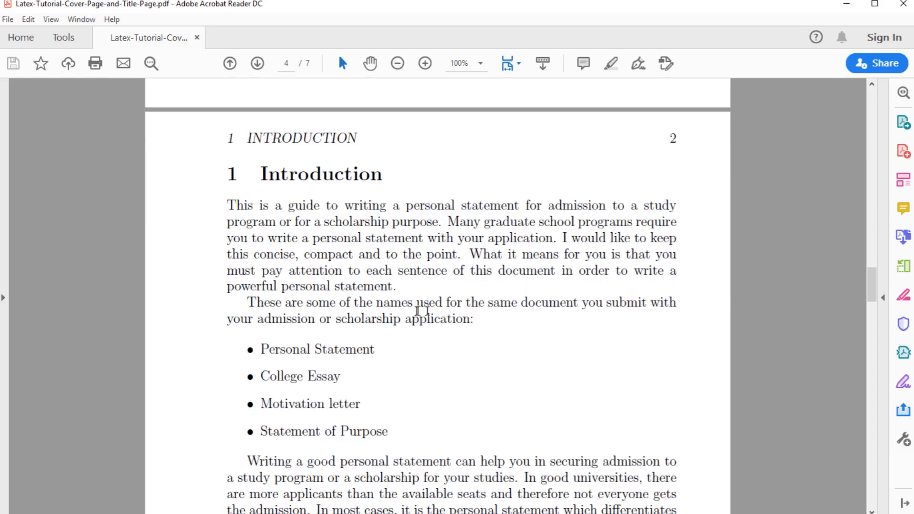
mouse_move(495, 176)
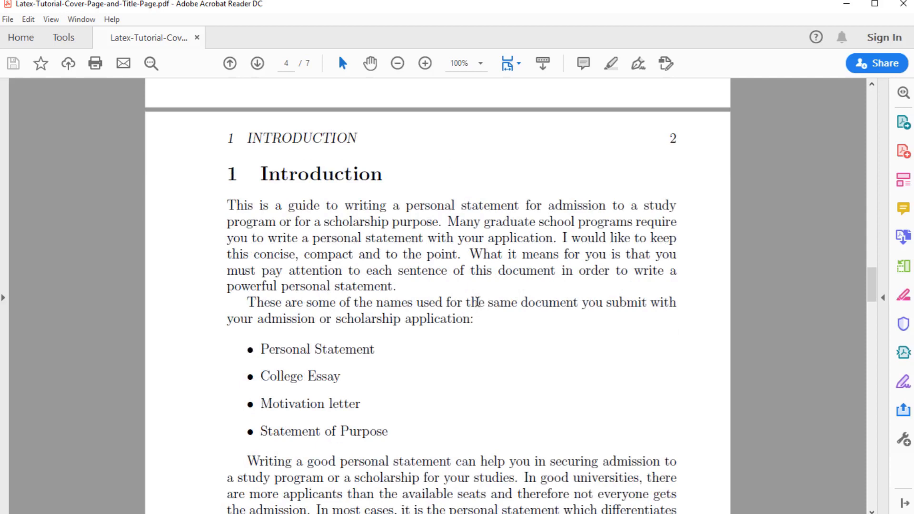
mouse_move(366, 223)
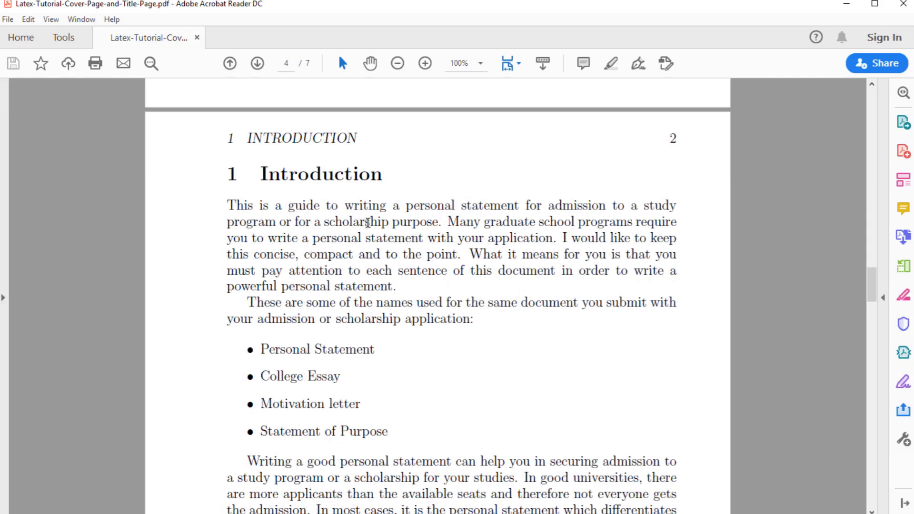
mouse_move(422, 238)
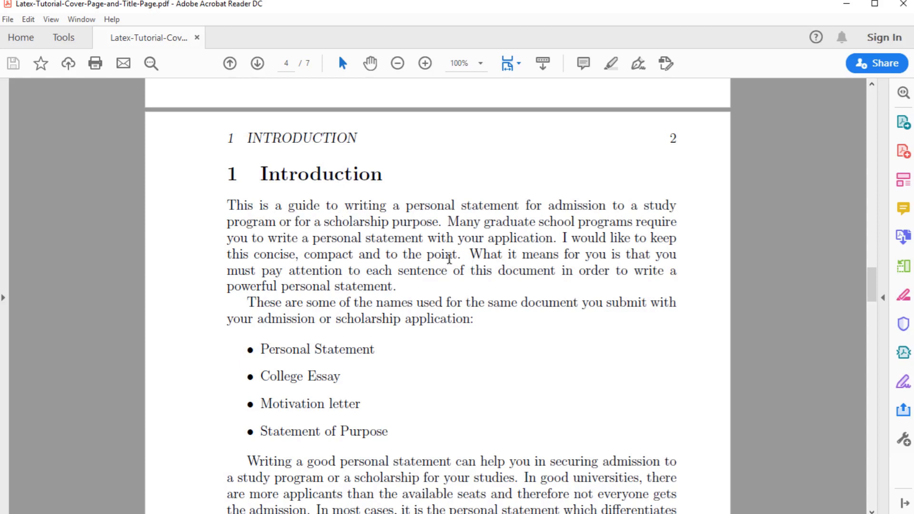
mouse_move(493, 238)
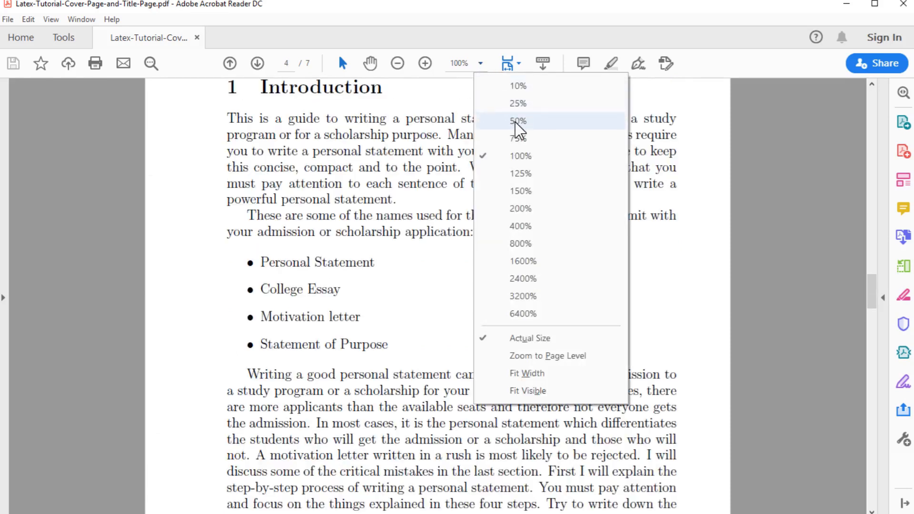
- Zoom back to 50%, scroll through the pages, and jump to page 1
left_click(517, 120)
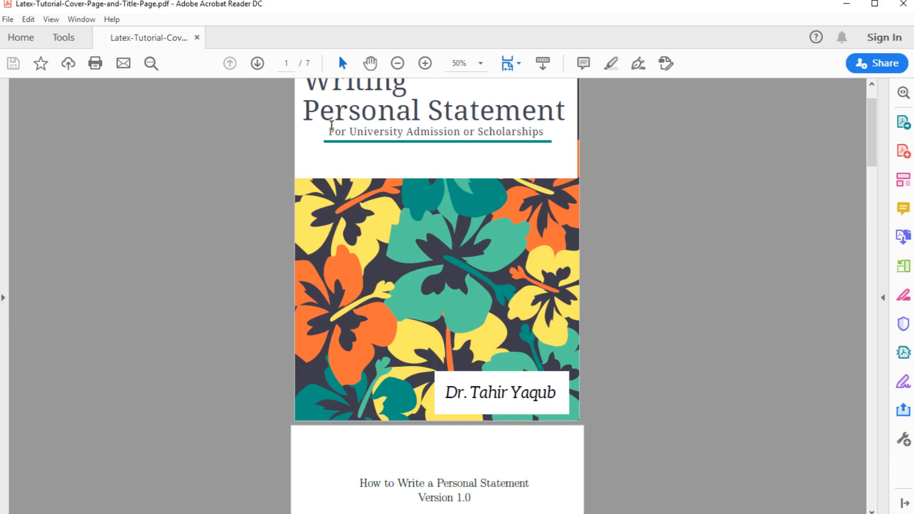
scroll("down", 3)
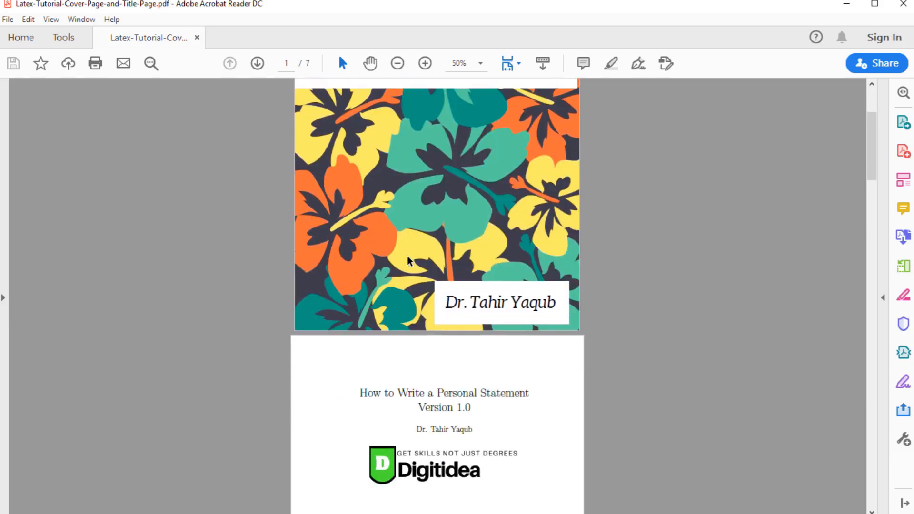
scroll("down", 3)
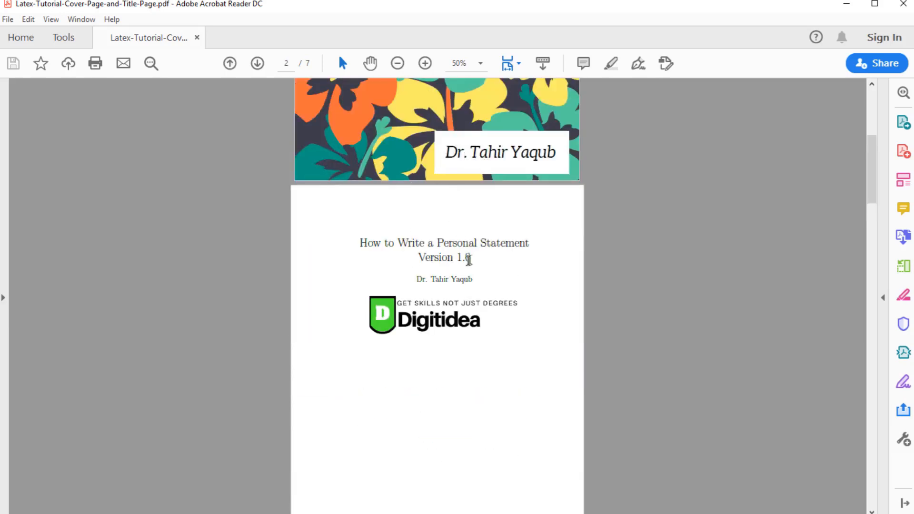
scroll("down", 3)
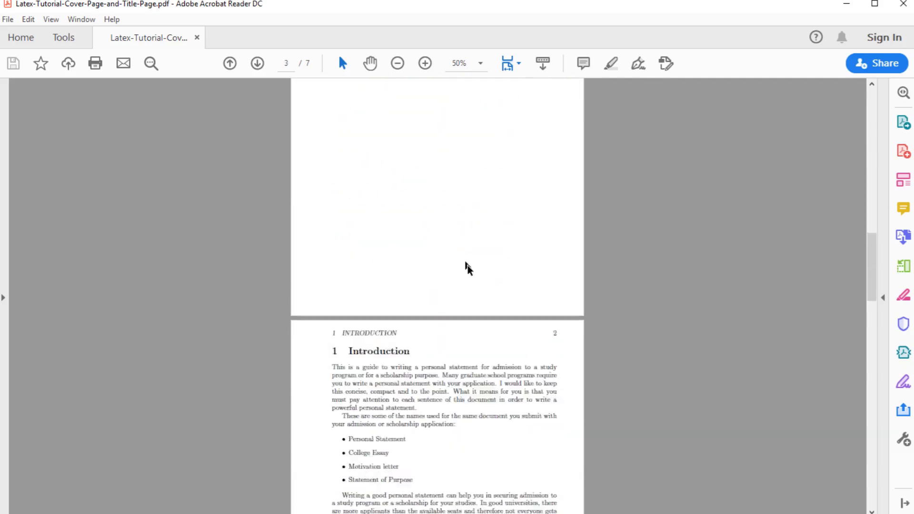
scroll("down", 3)
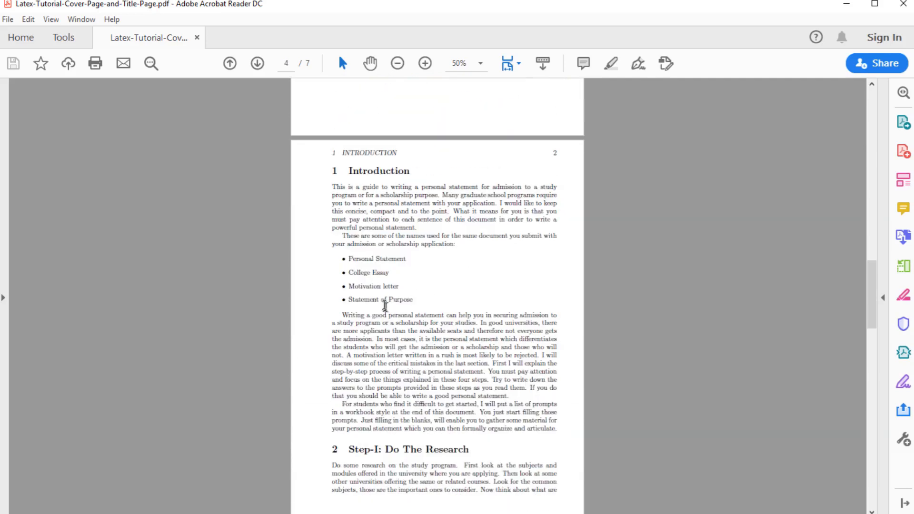
mouse_move(434, 277)
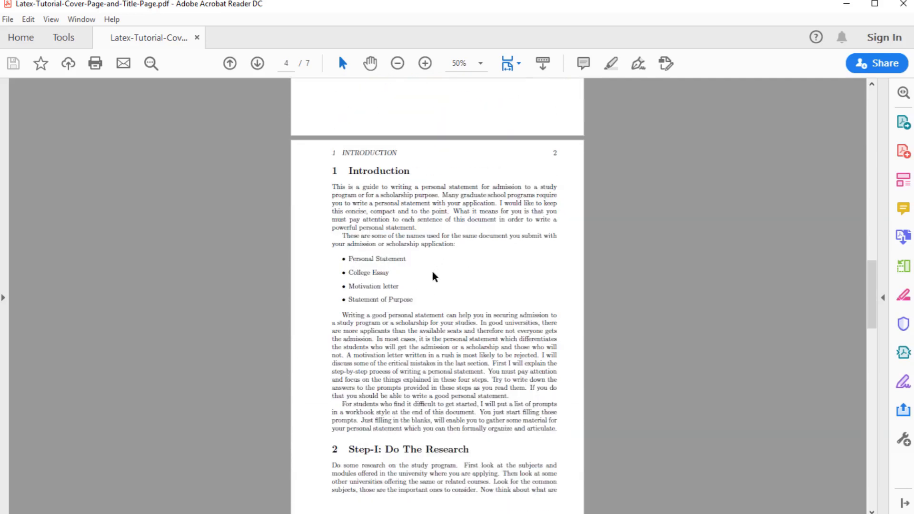
mouse_move(481, 275)
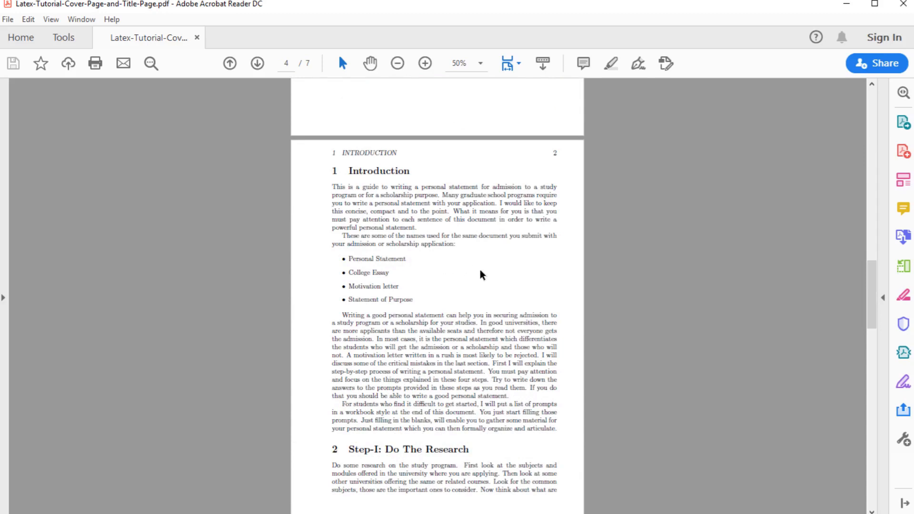
scroll("down", 3)
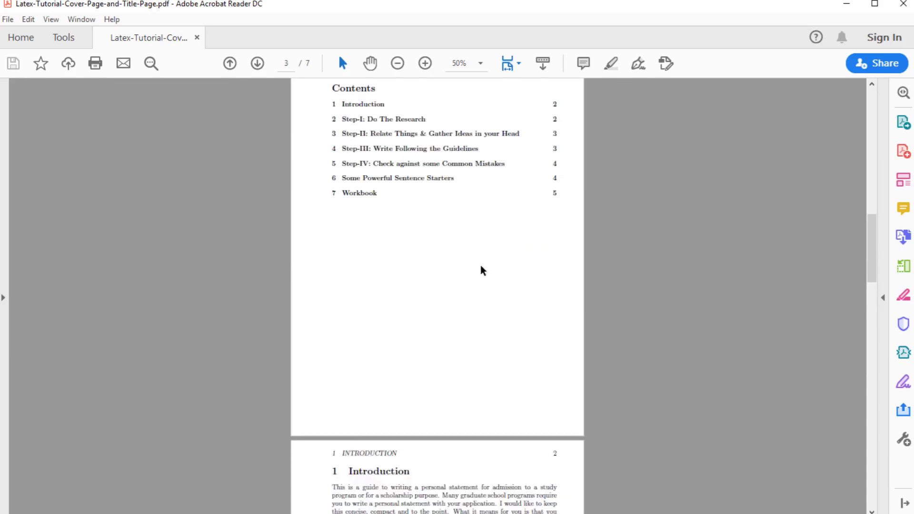
left_click(229, 63)
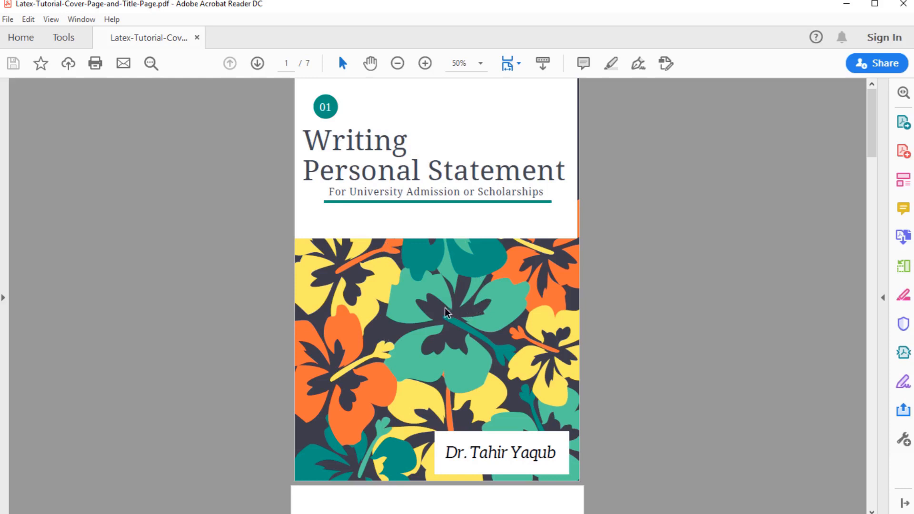
mouse_move(452, 307)
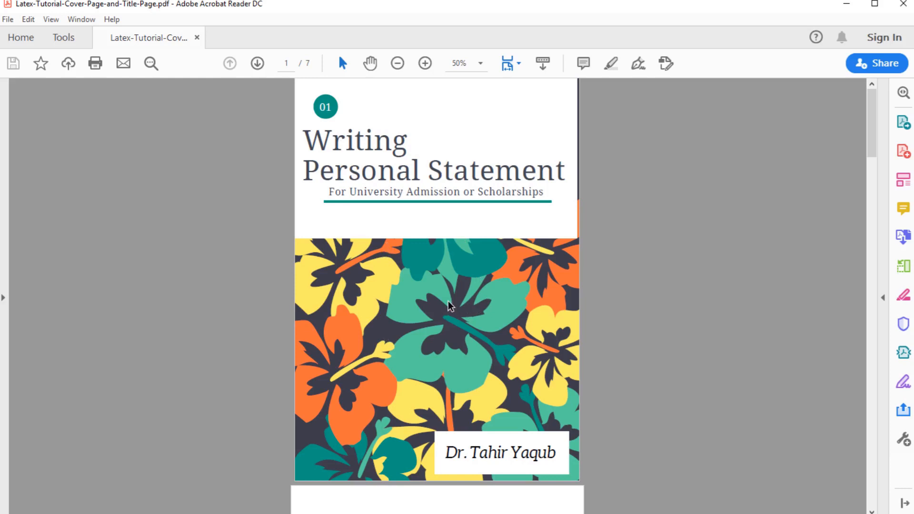
mouse_move(452, 296)
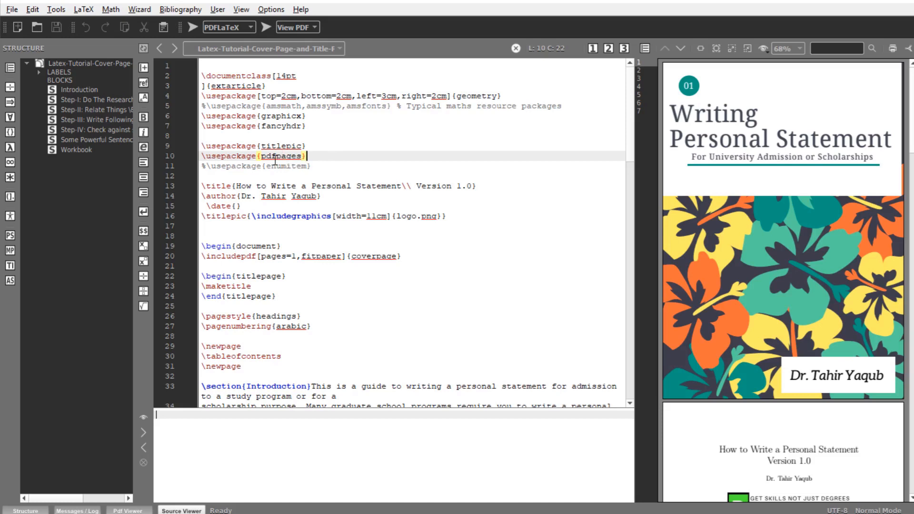
- Scroll Texmaker's PDF preview from the floral cover down to the logo title page
scroll("down", 3)
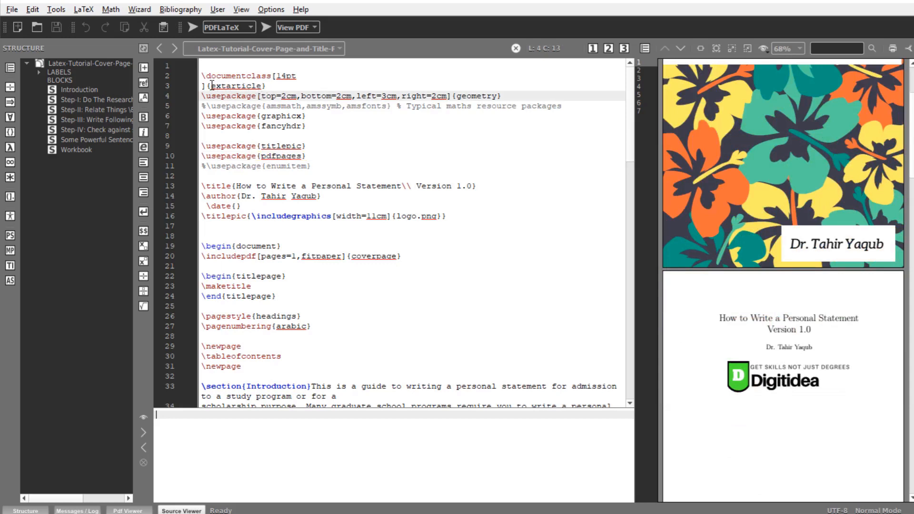
double_click(235, 86)
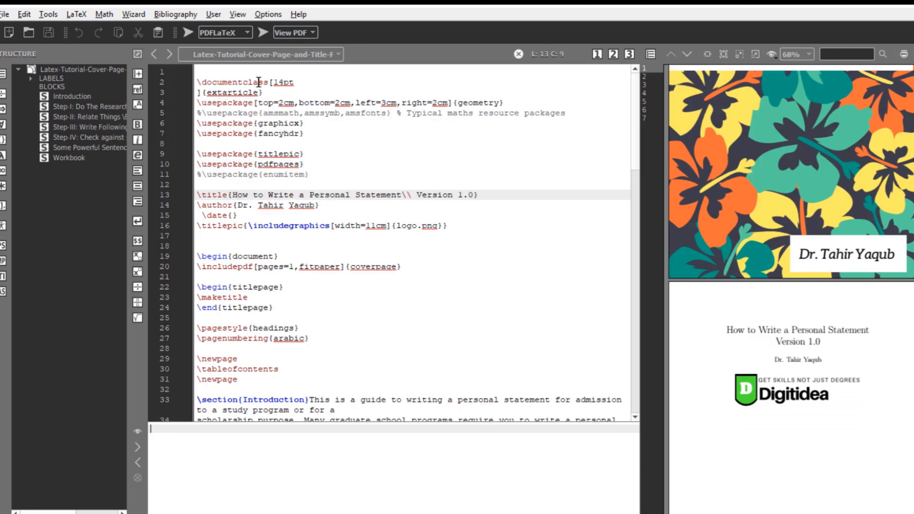
- Run PDFLaTeX on the unchanged source to regenerate the PDF
double_click(232, 92)
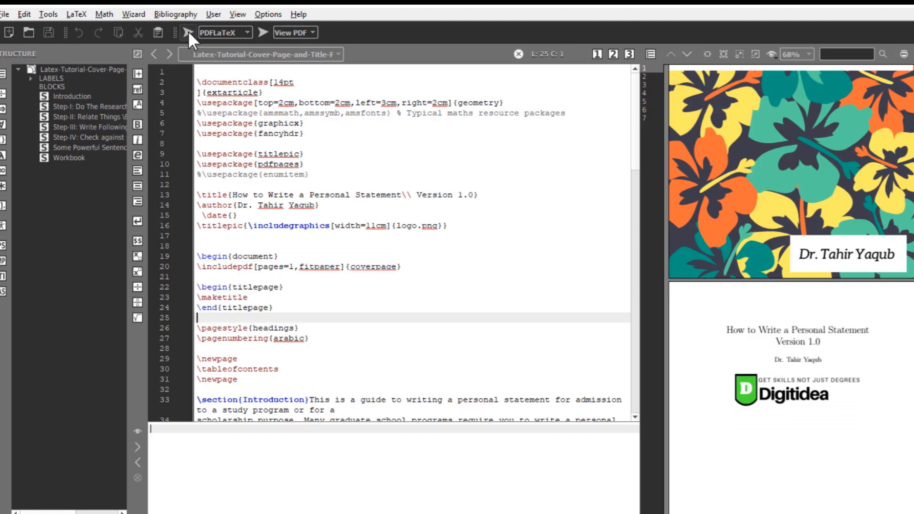
left_click(187, 32)
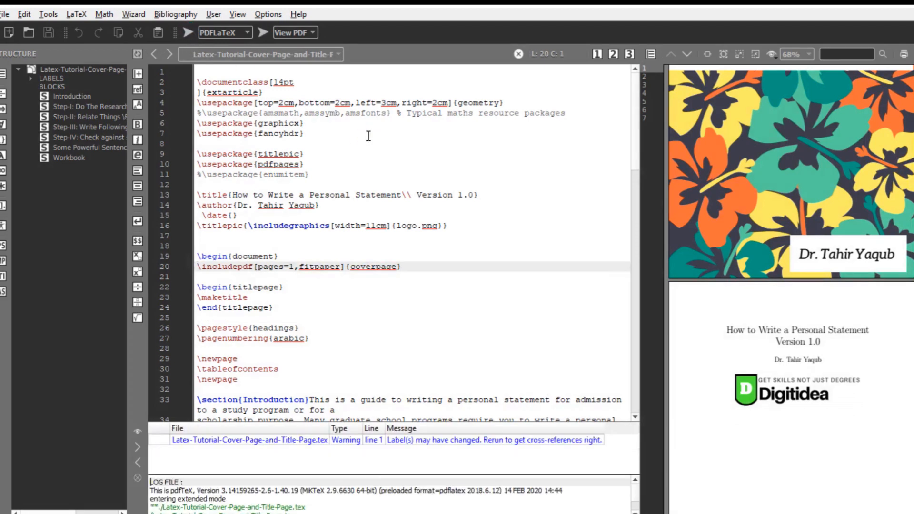
mouse_move(792, 181)
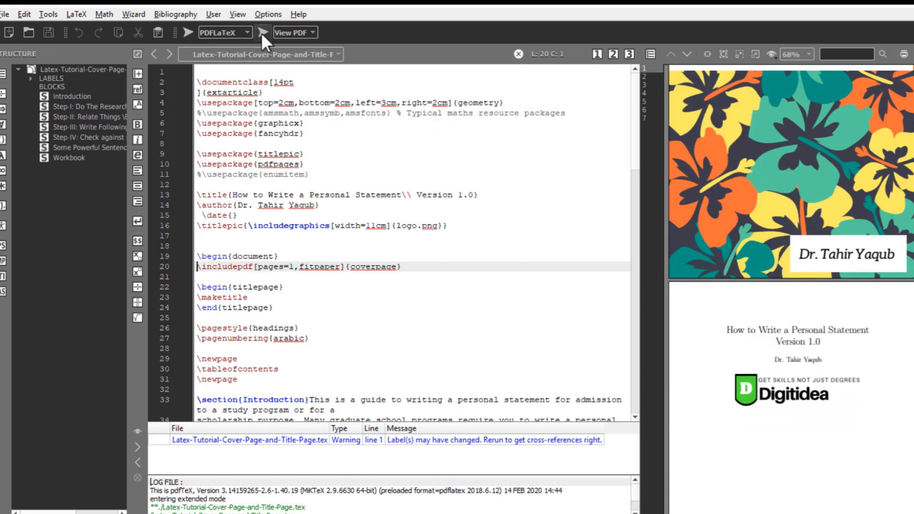
mouse_move(262, 44)
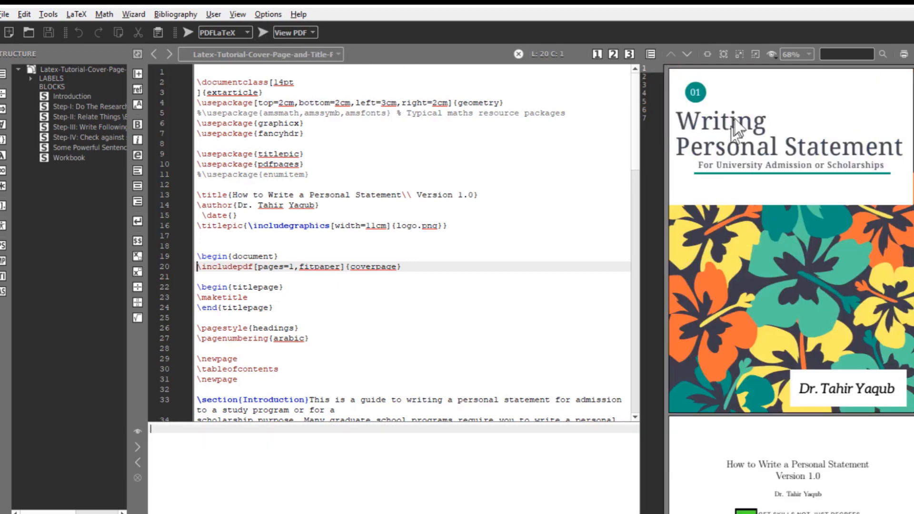
mouse_move(773, 224)
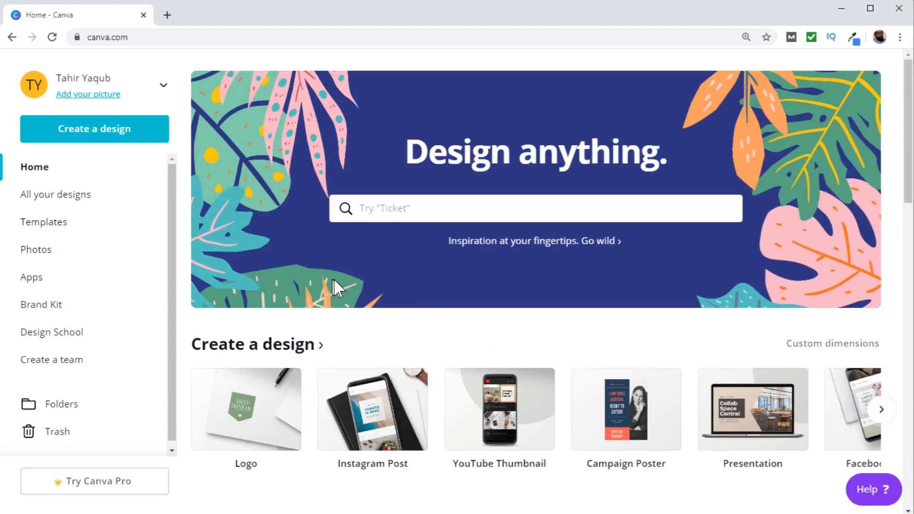
mouse_move(342, 275)
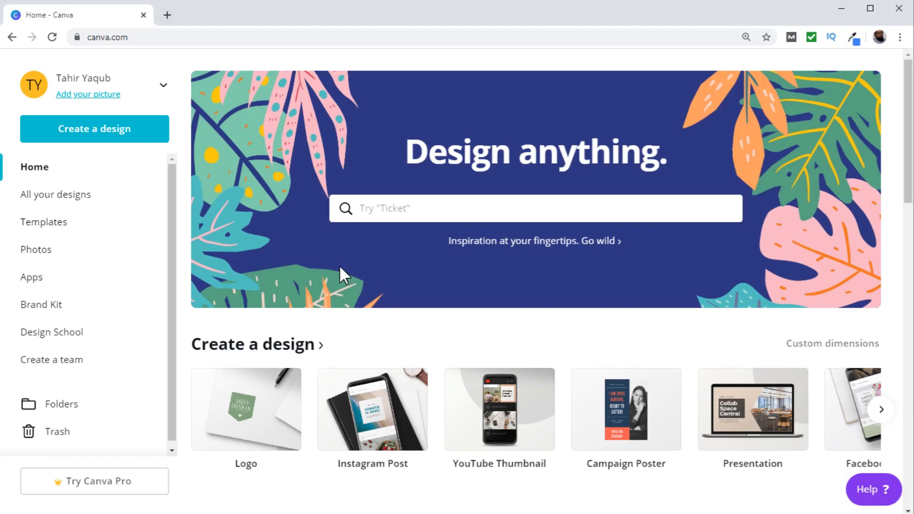
mouse_move(243, 188)
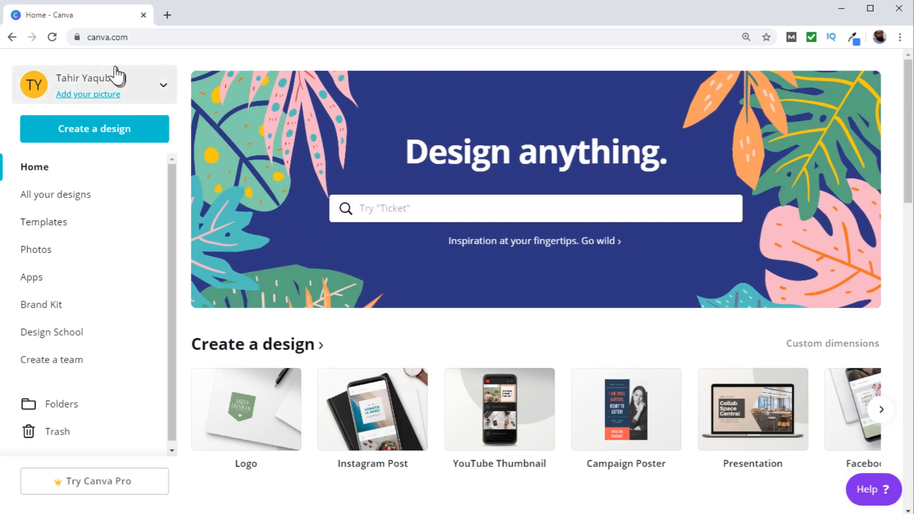
mouse_move(98, 55)
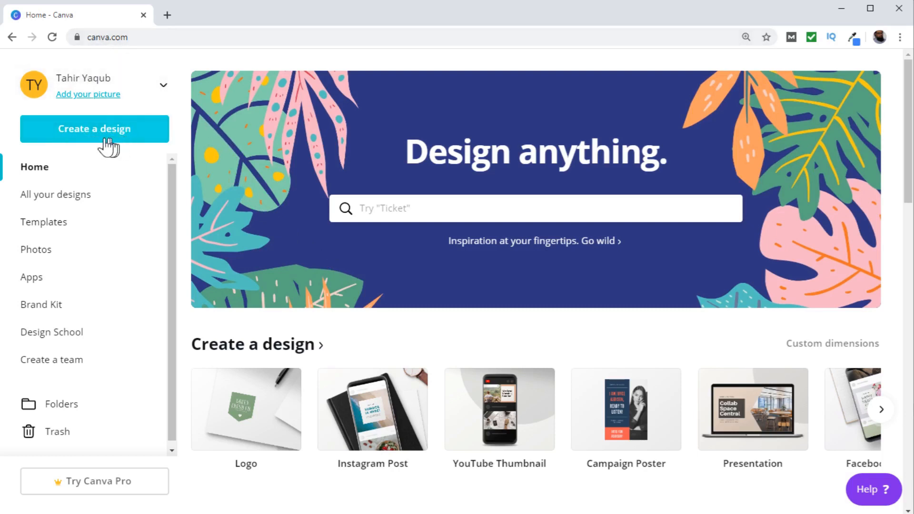
mouse_move(88, 138)
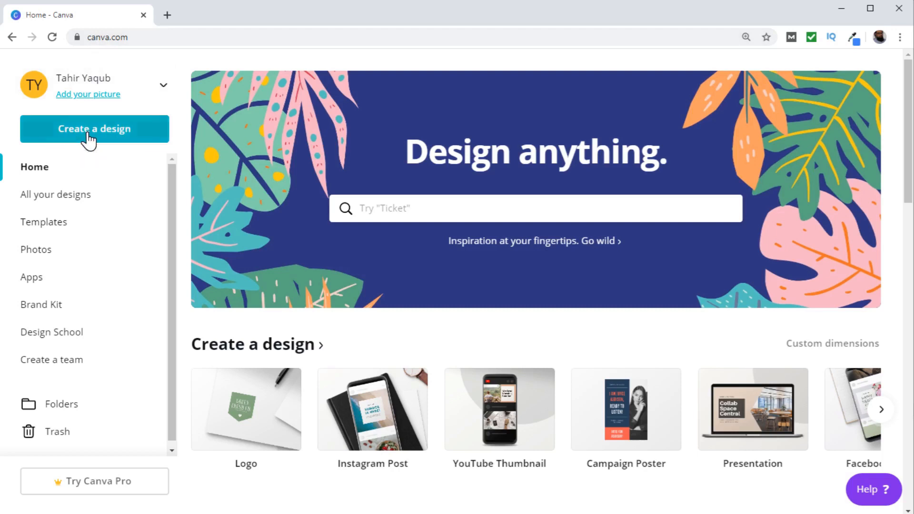
- Create a custom-dimension Canva design in millimetres, 210 by 297
left_click(94, 129)
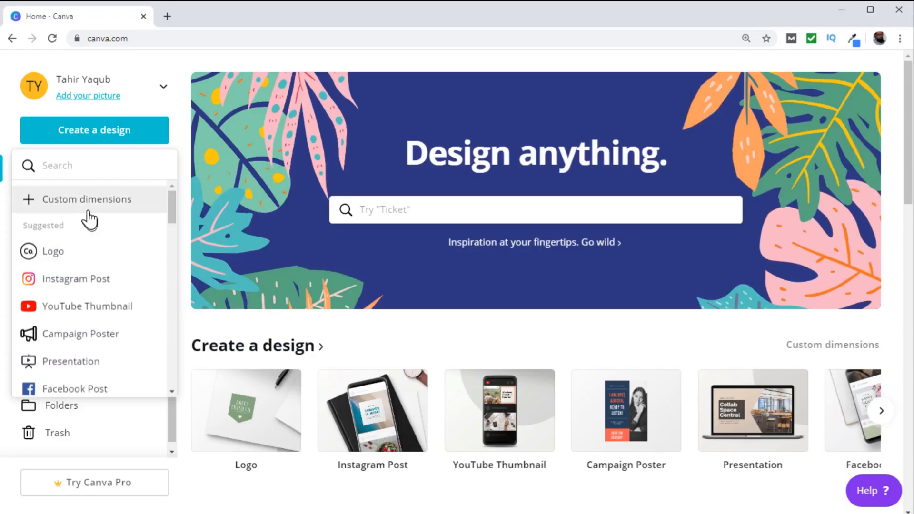
left_click(87, 199)
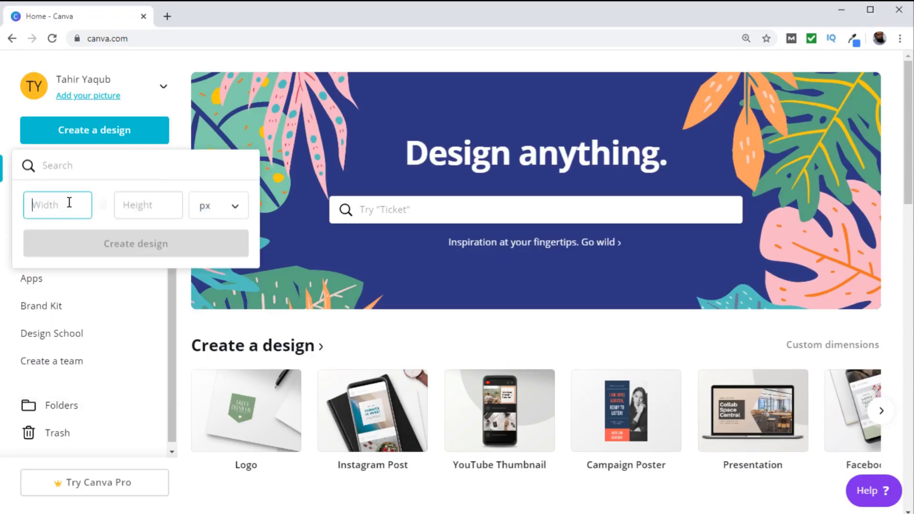
left_click(218, 205)
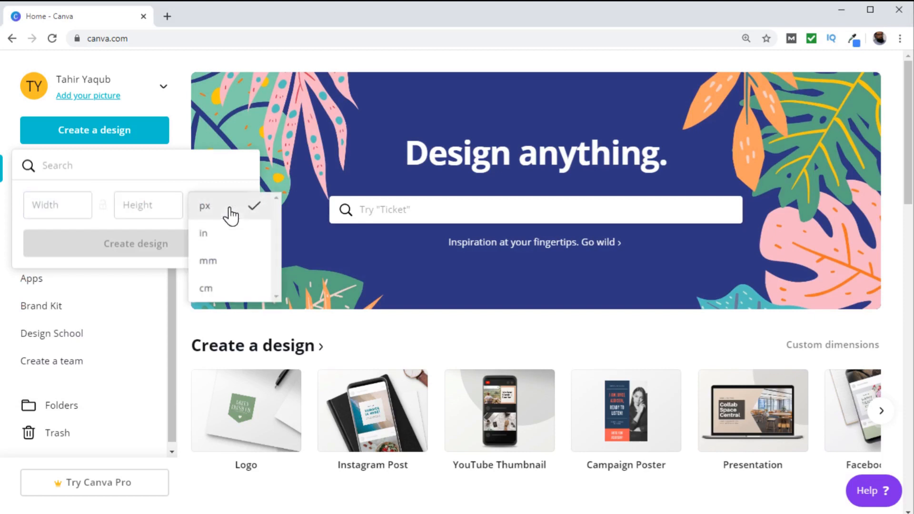
left_click(208, 260)
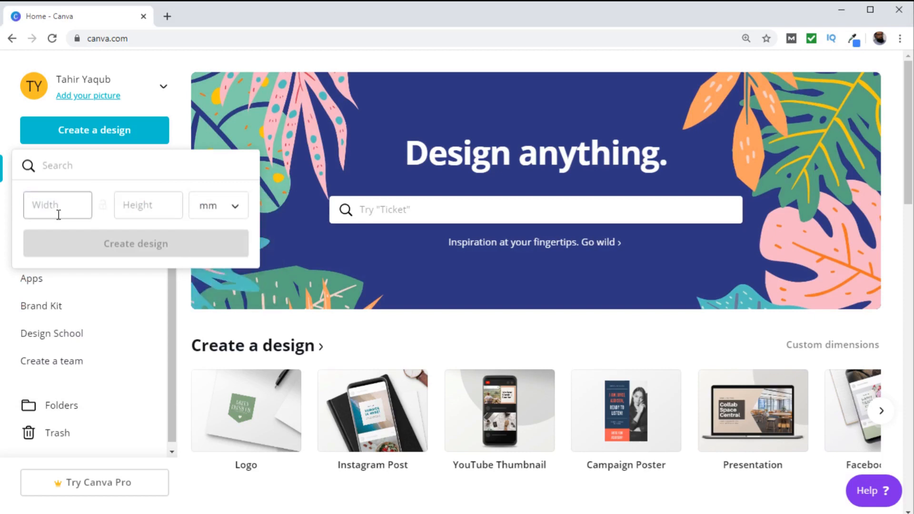
type("210")
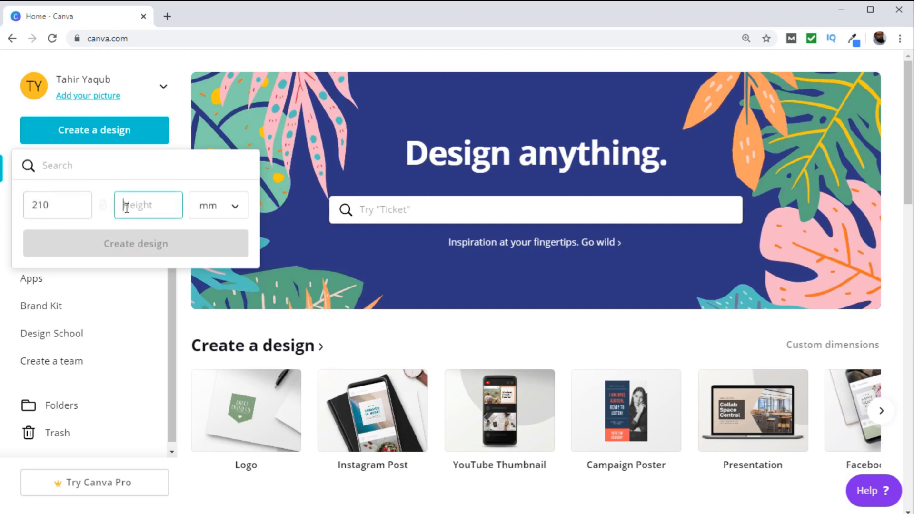
type("297")
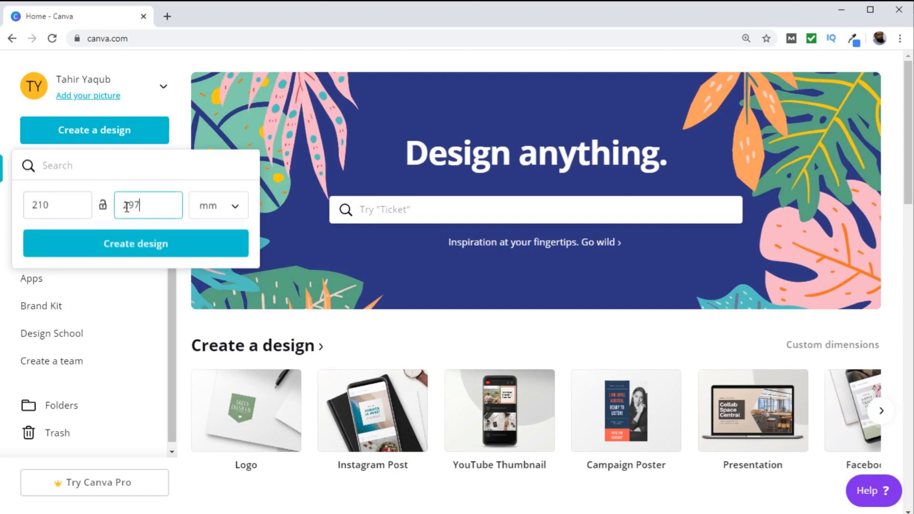
mouse_move(135, 244)
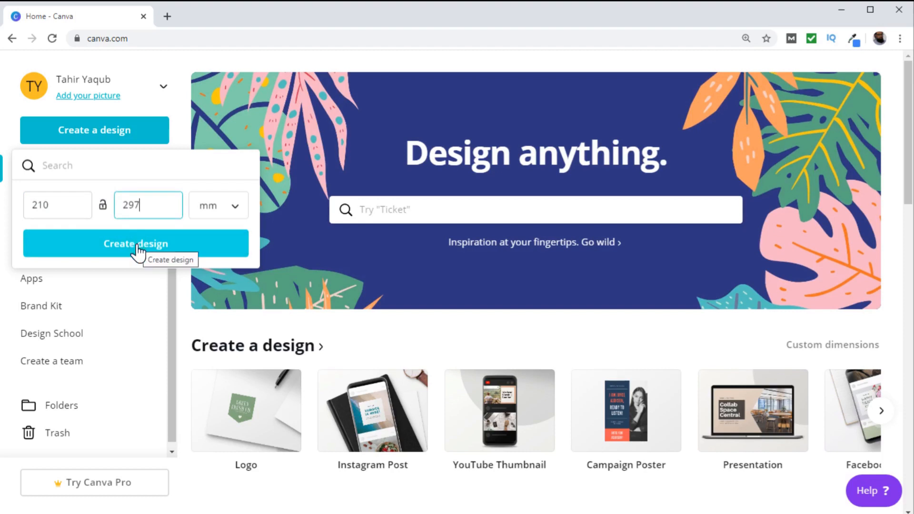
left_click(136, 244)
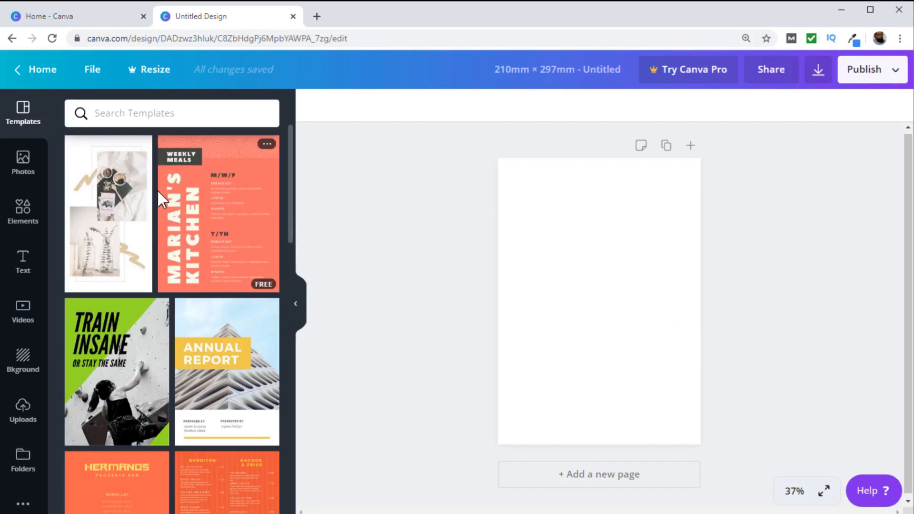
mouse_move(270, 226)
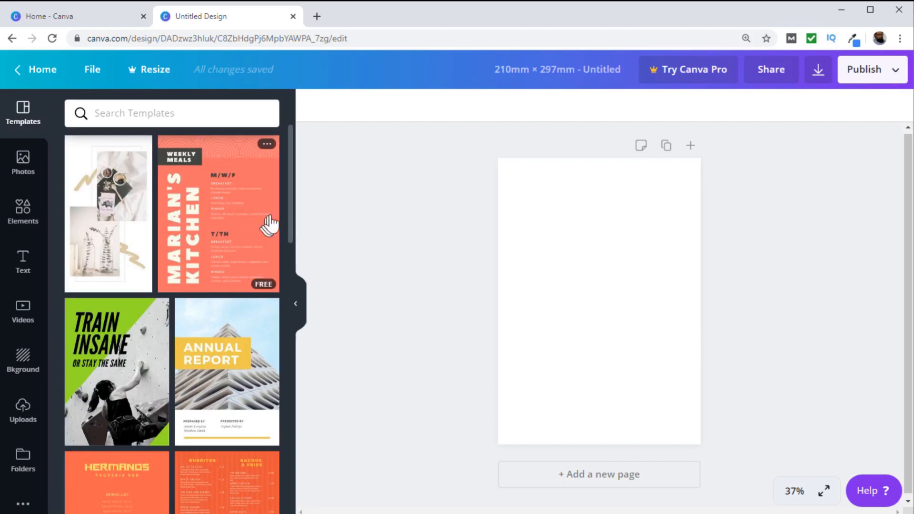
- Scroll the Templates panel past magazine and poster designs toward Flora & Fauna
scroll("down", 3)
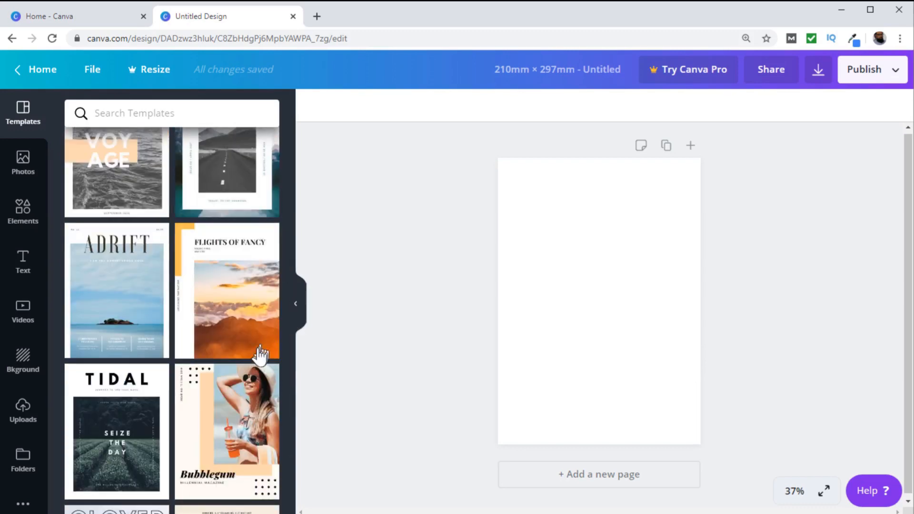
scroll("down", 3)
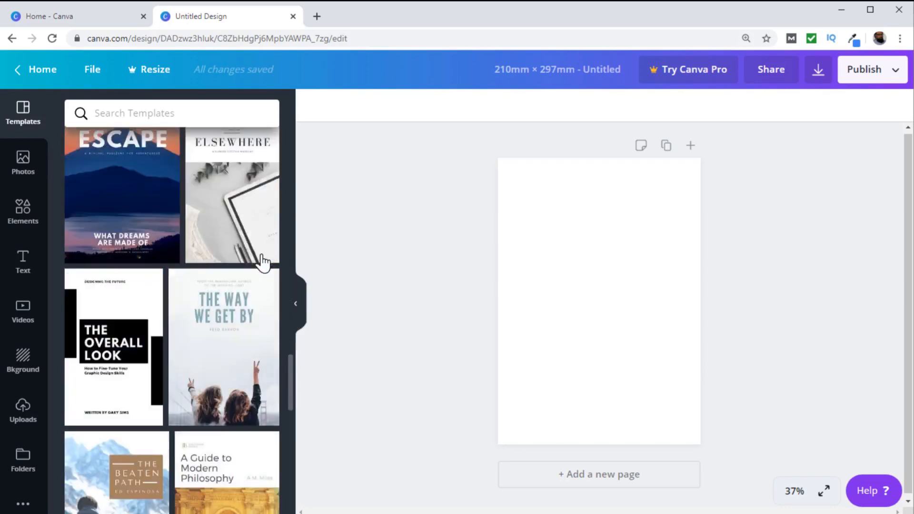
scroll("down", 3)
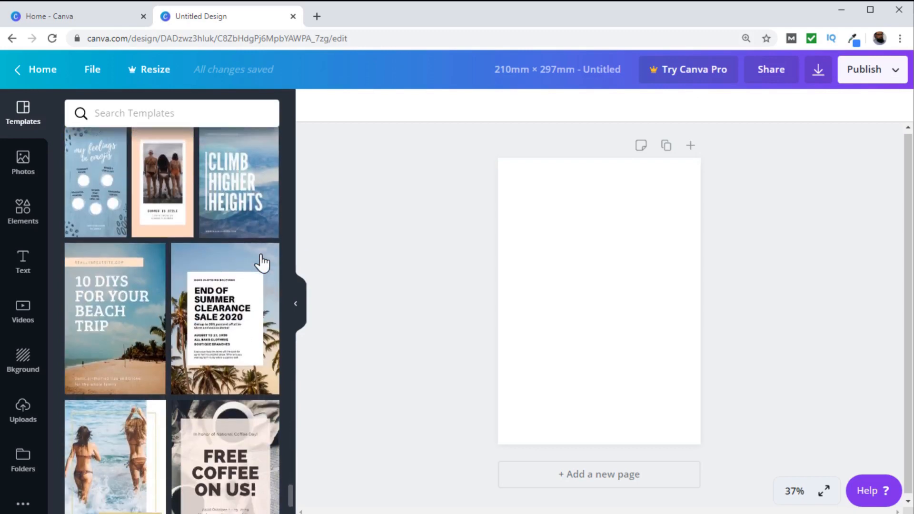
scroll("down", 3)
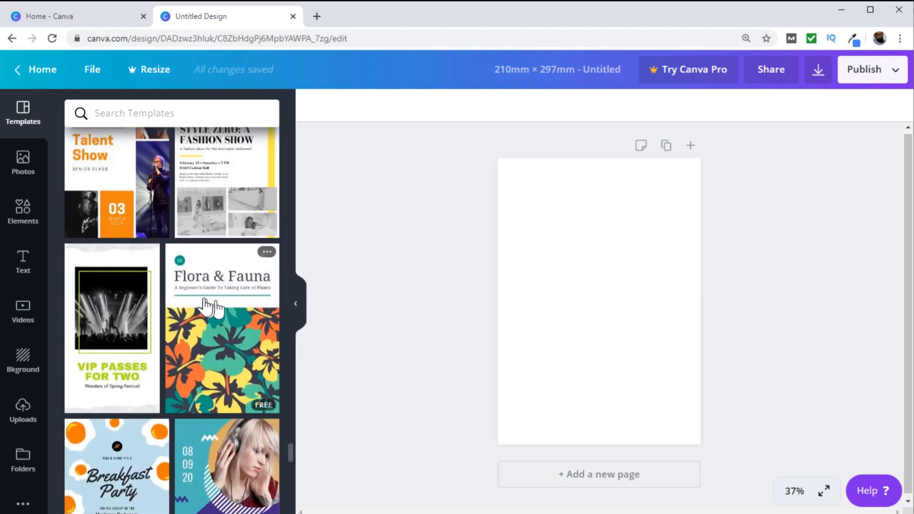
mouse_move(225, 325)
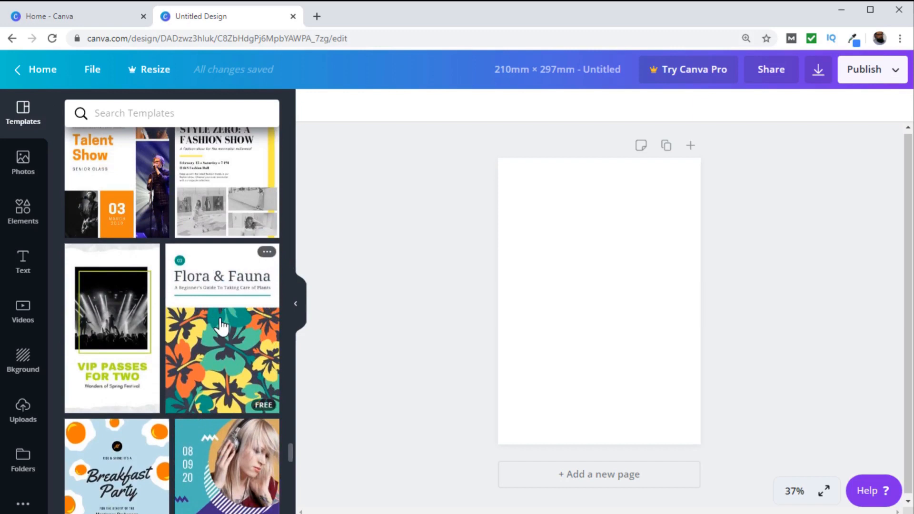
- Apply the Flora & Fauna template to the page and select its title text
left_click(221, 327)
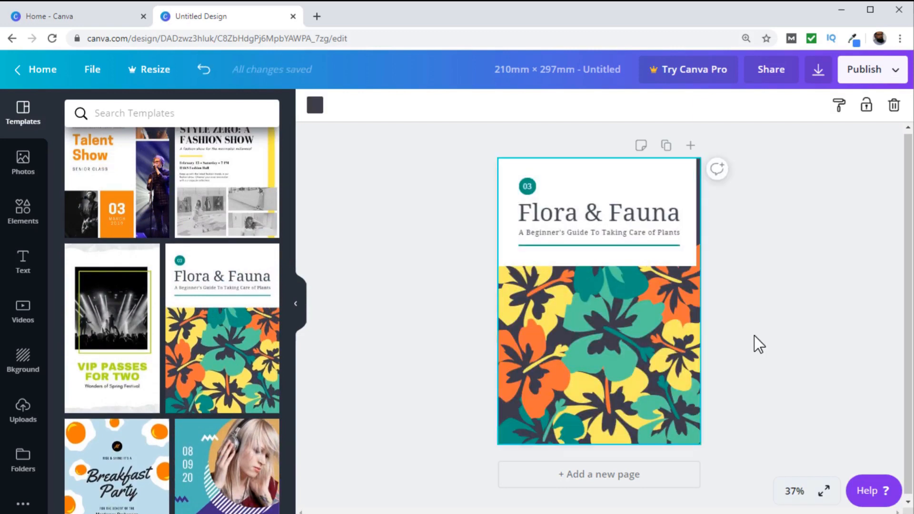
mouse_move(772, 326)
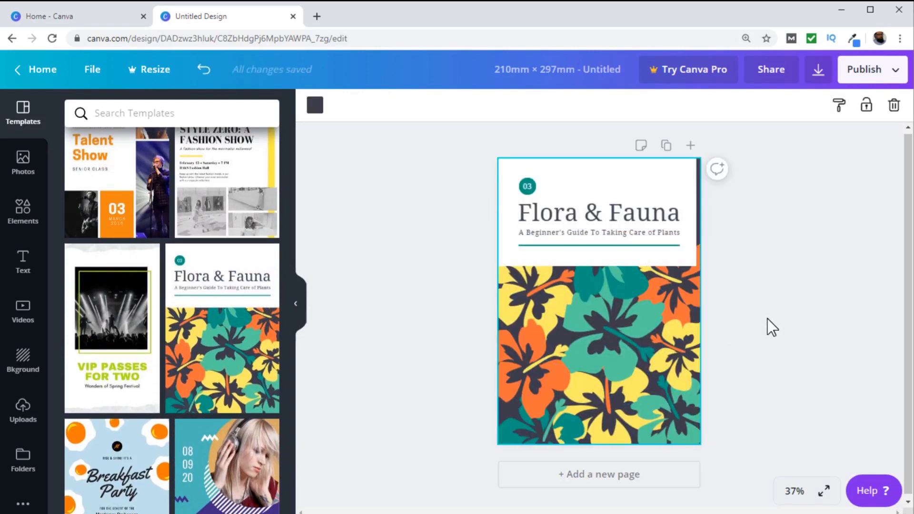
left_click(599, 212)
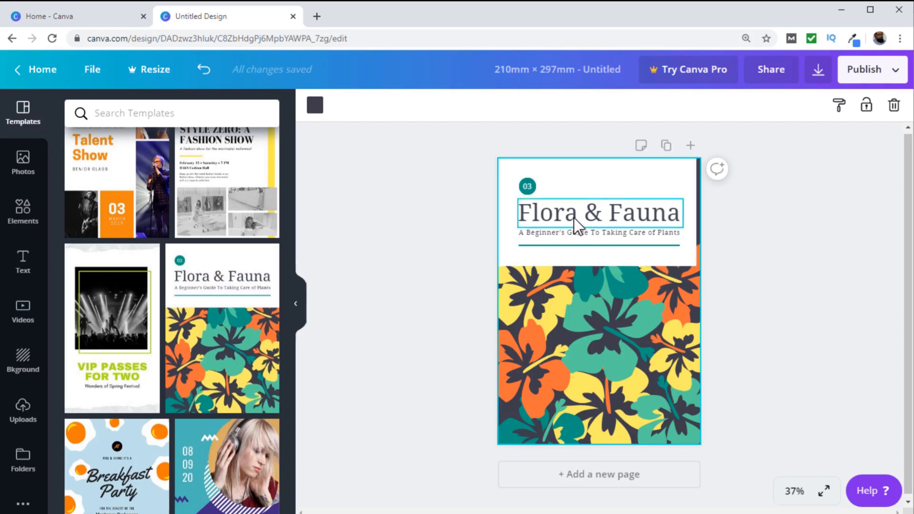
left_click(598, 213)
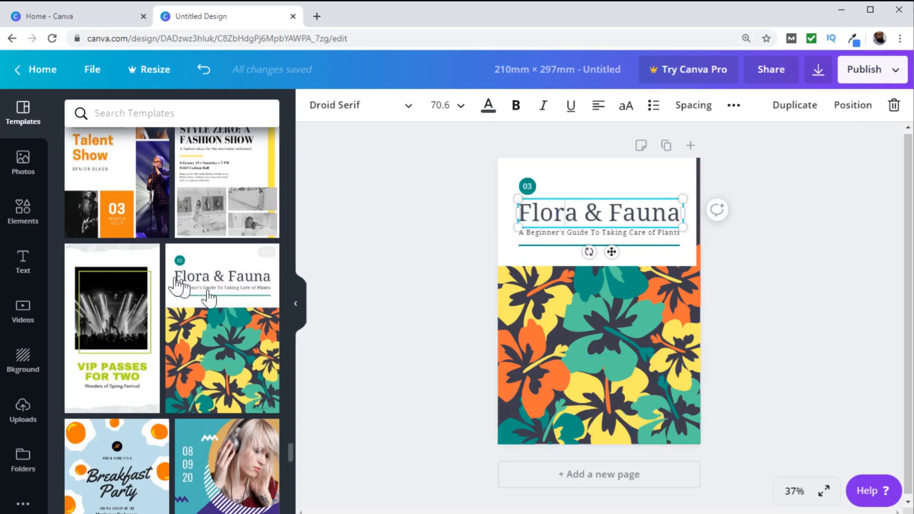
- Add a rectangle from Elements at the bottom and recolour it white
left_click(23, 212)
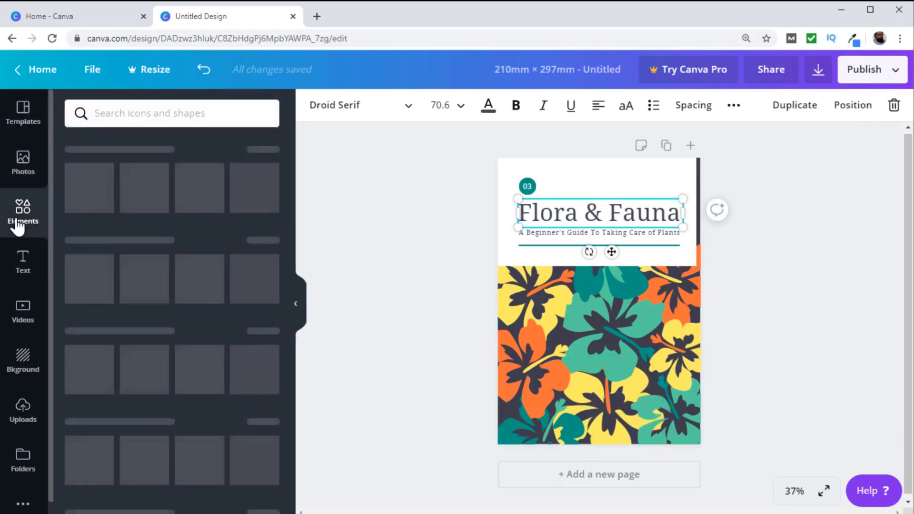
left_click(22, 213)
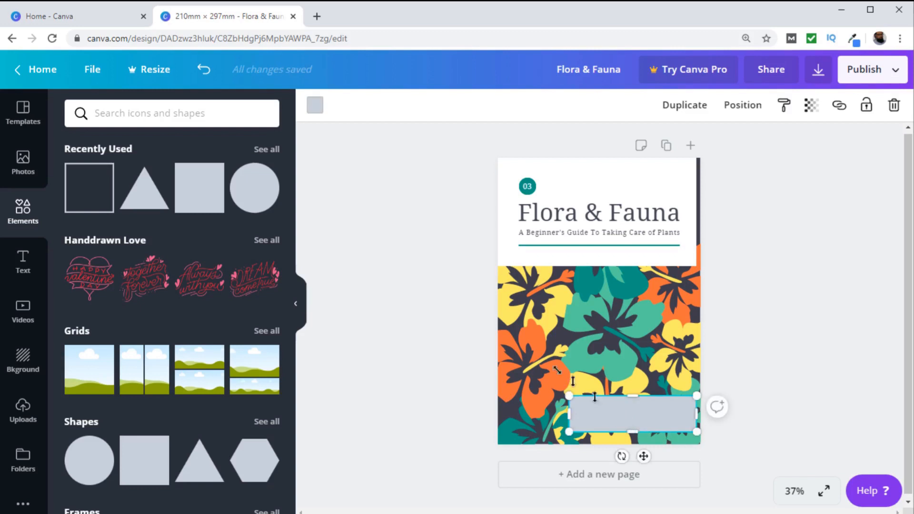
mouse_move(314, 105)
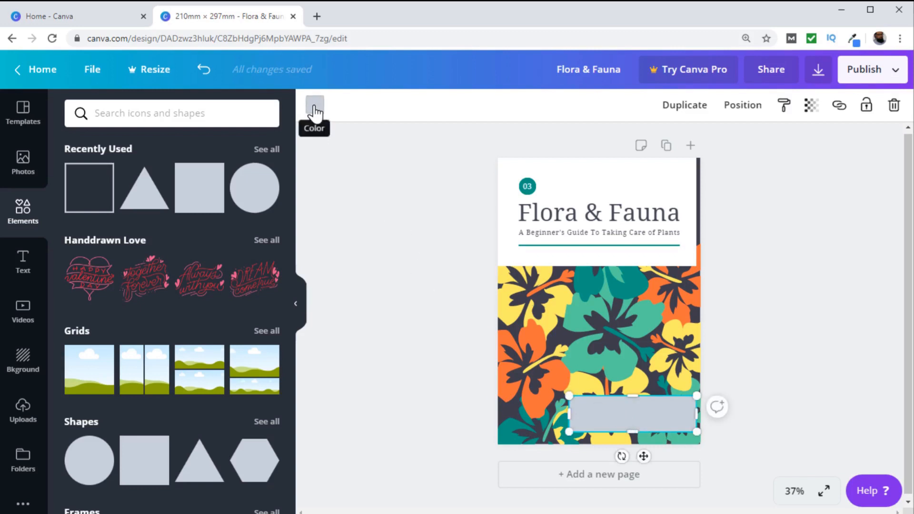
left_click(314, 106)
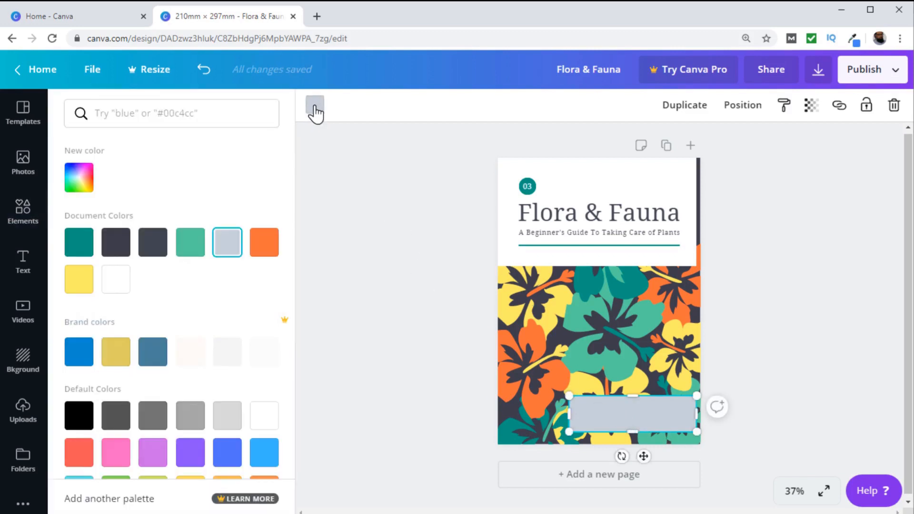
left_click(116, 279)
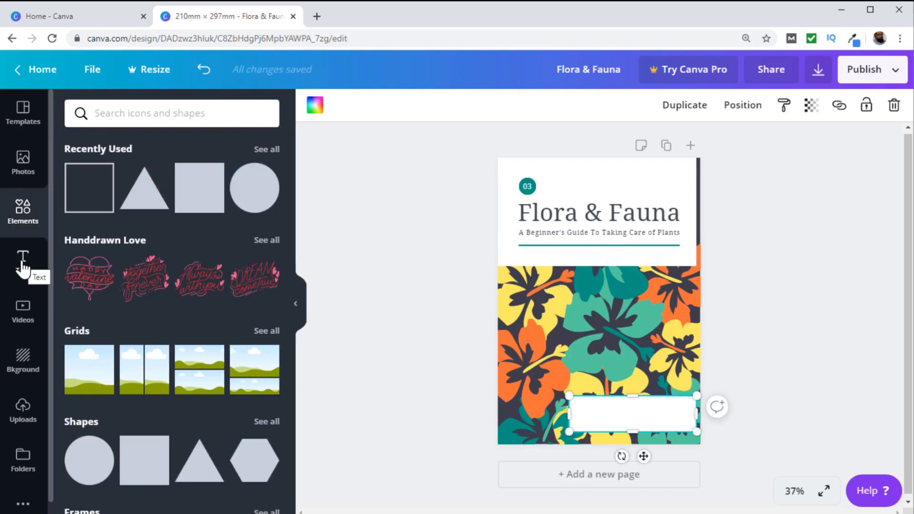
- Move the 2ND QTR heading into the white box, shrink it, and start typing the name
left_click(23, 258)
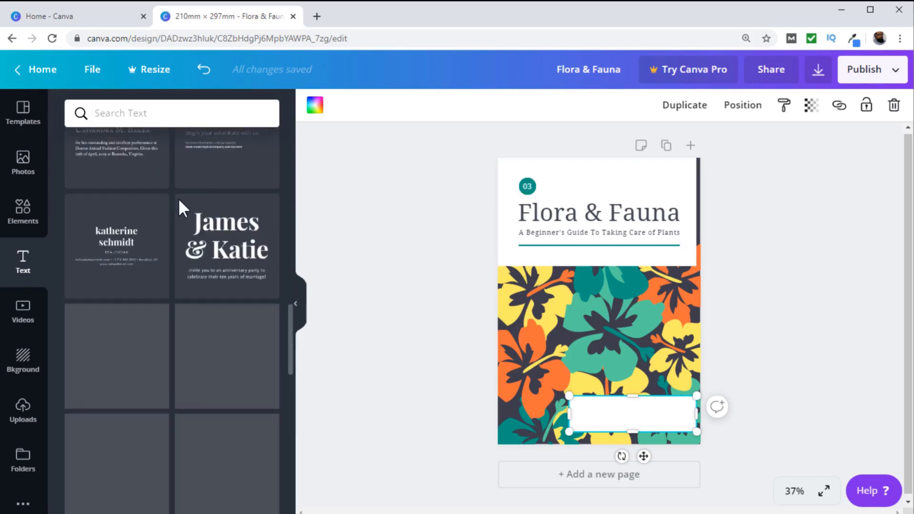
scroll("down", 3)
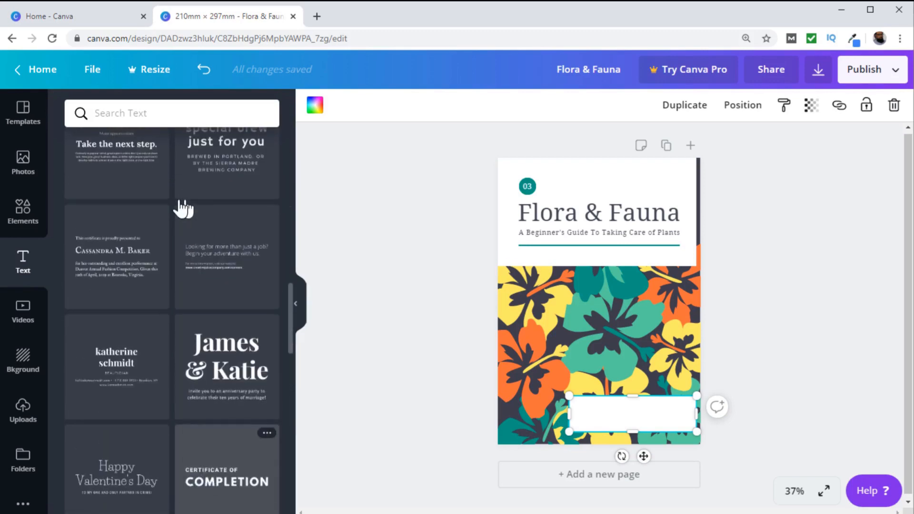
scroll("down", 3)
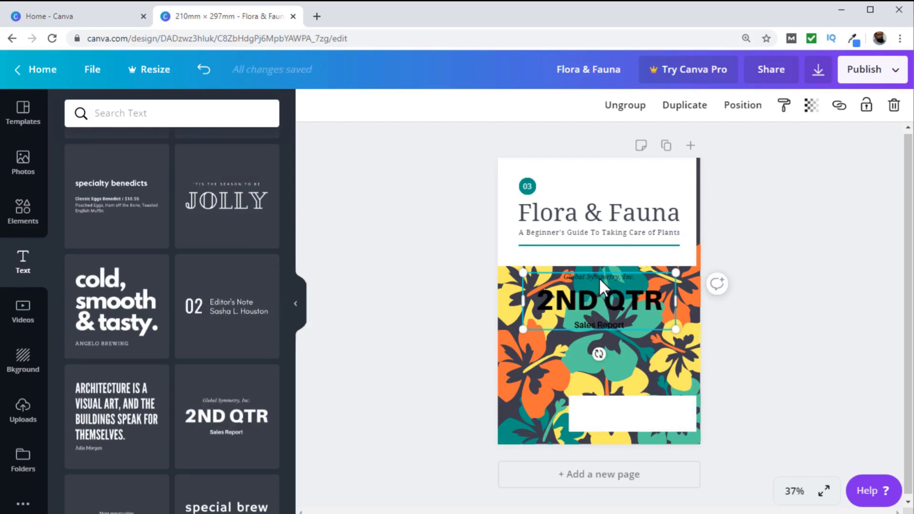
mouse_move(610, 320)
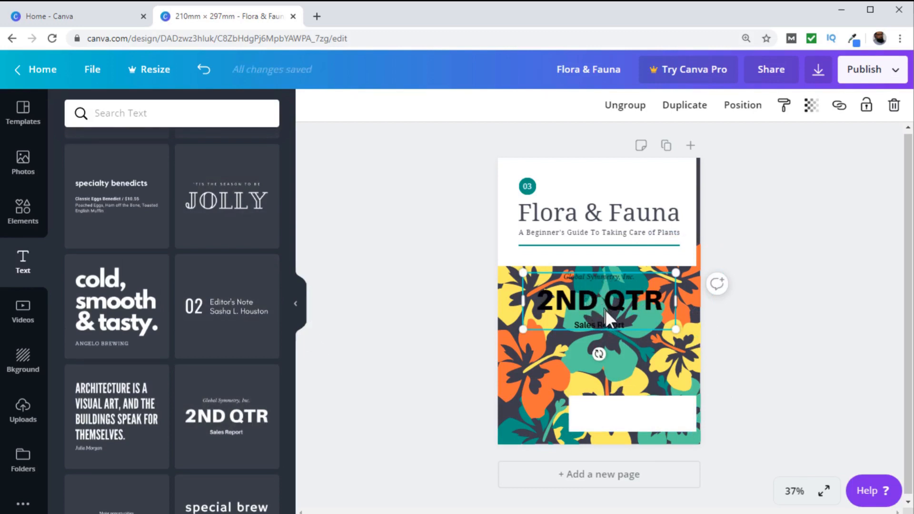
mouse_move(604, 309)
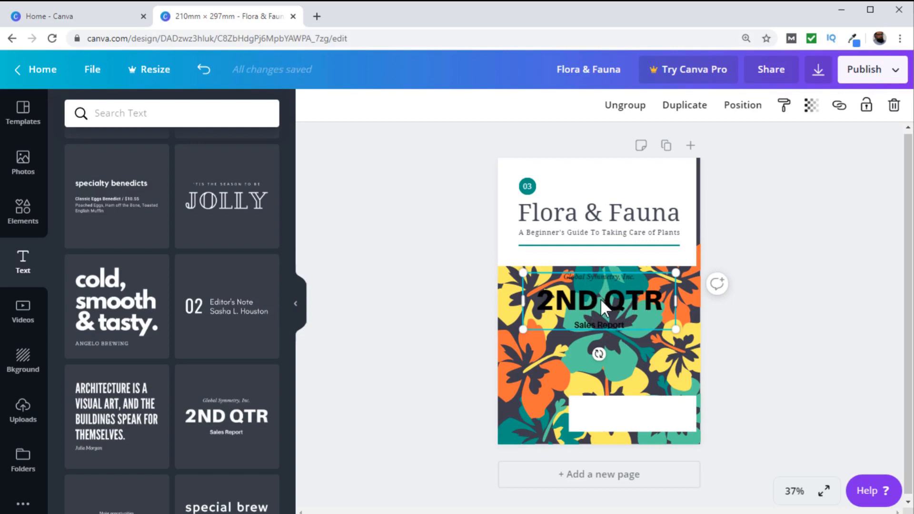
mouse_move(765, 156)
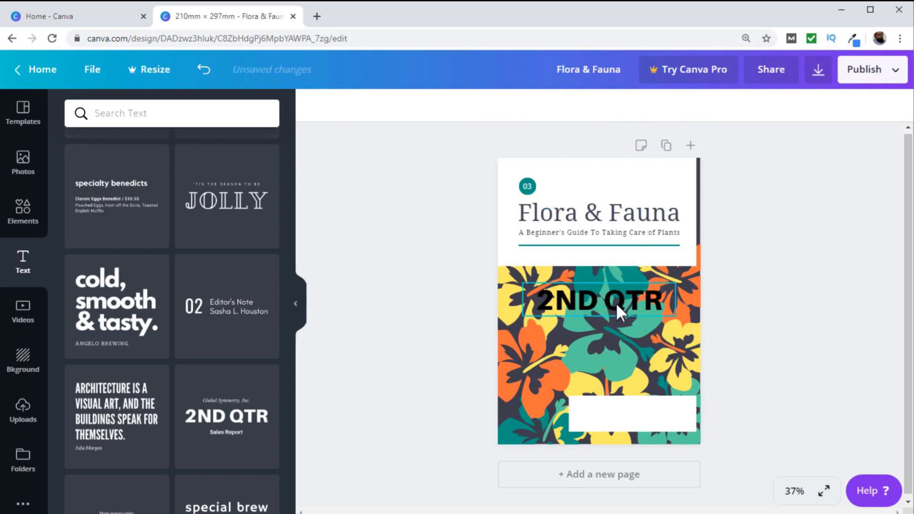
left_click_drag(599, 300, 624, 415)
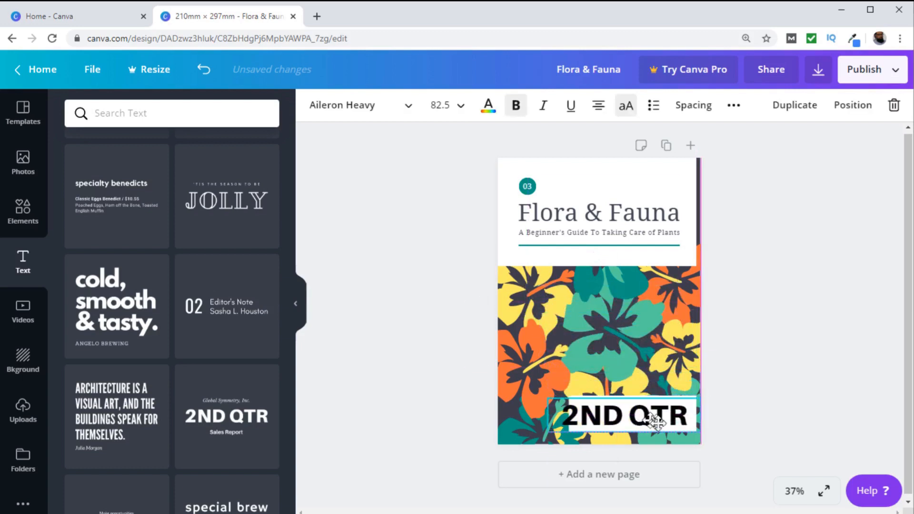
left_click_drag(690, 438, 653, 419)
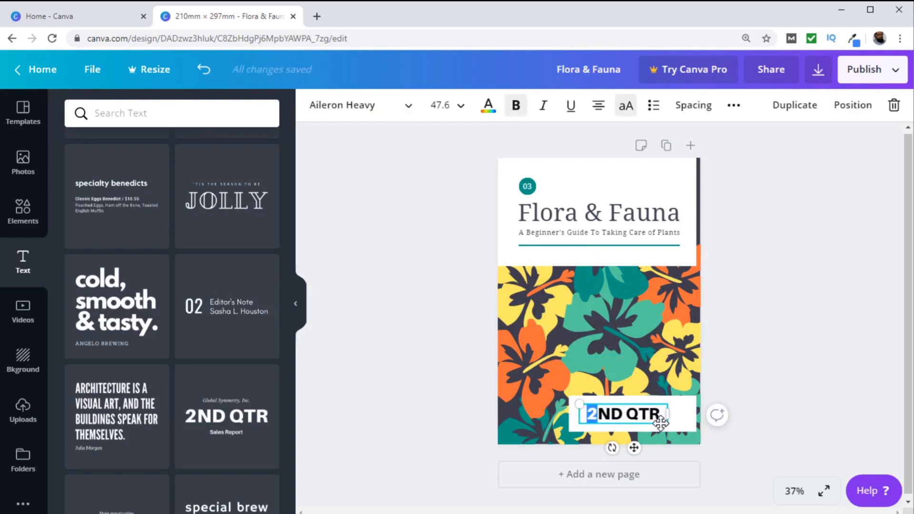
type("TAHIR YAQUB")
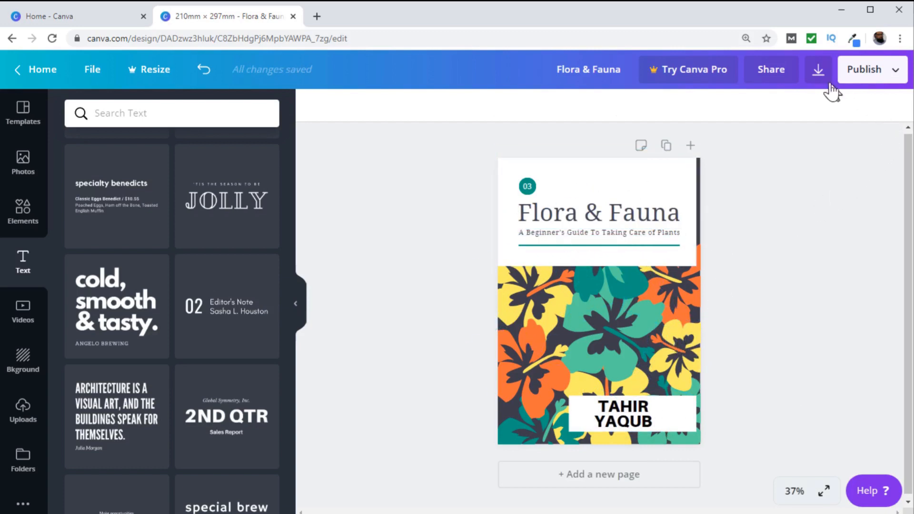
mouse_move(818, 69)
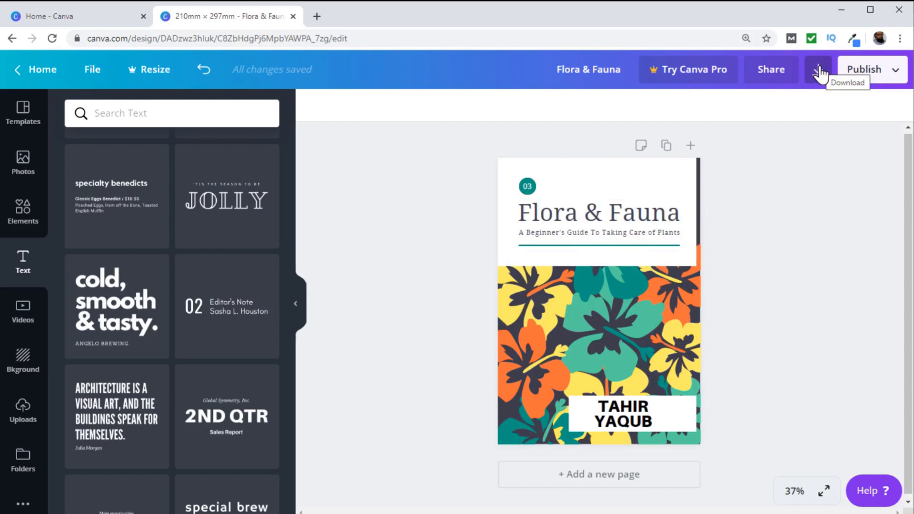
- Open Canva's download options and select PDF Standard as the file type for the cover
left_click(819, 69)
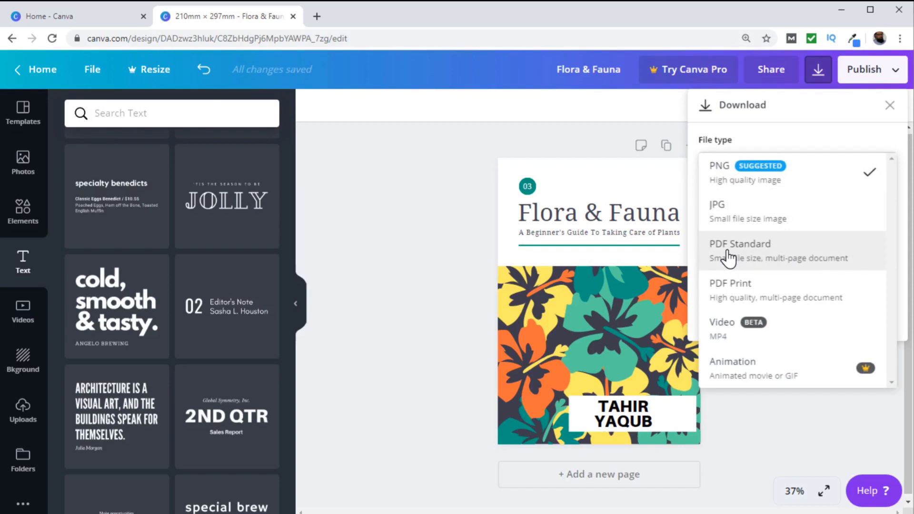
left_click(740, 251)
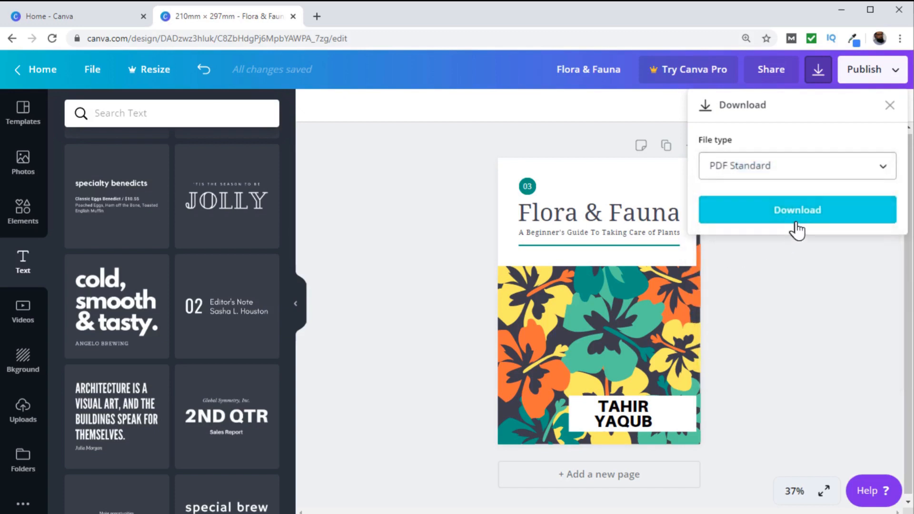
mouse_move(797, 224)
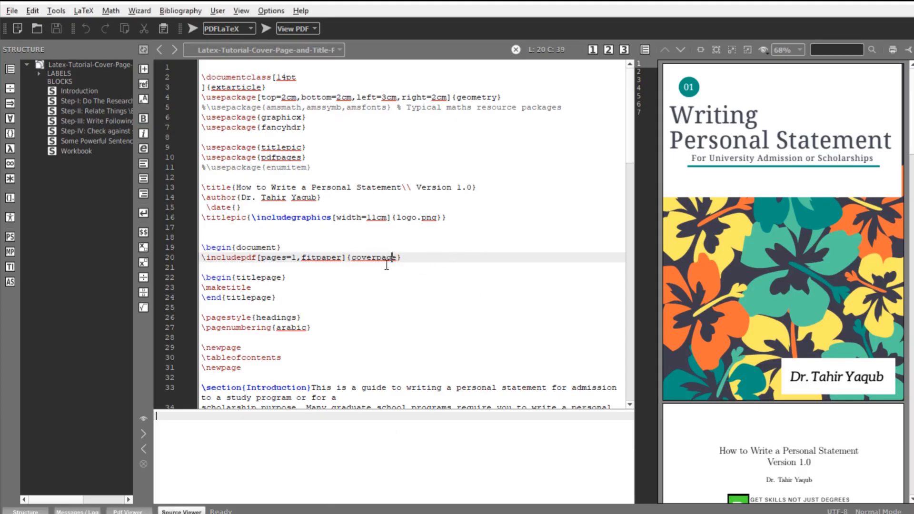
mouse_move(474, 244)
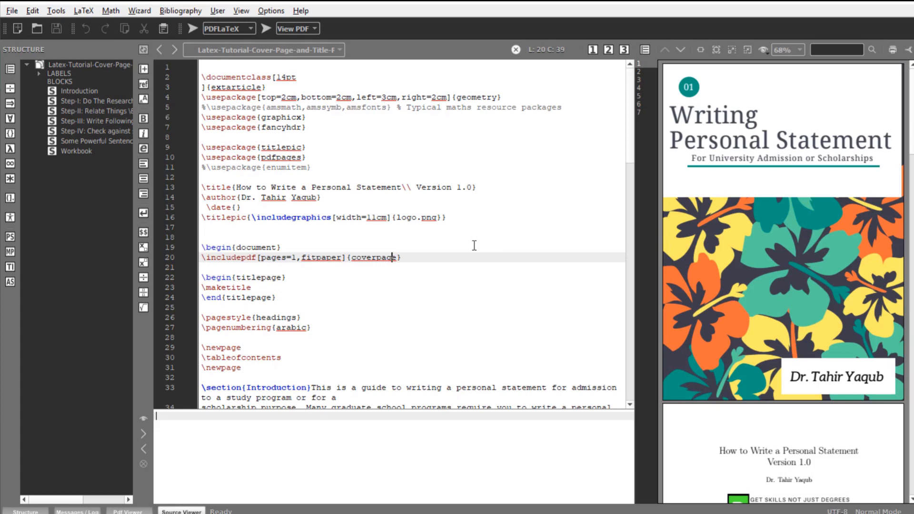
mouse_move(279, 127)
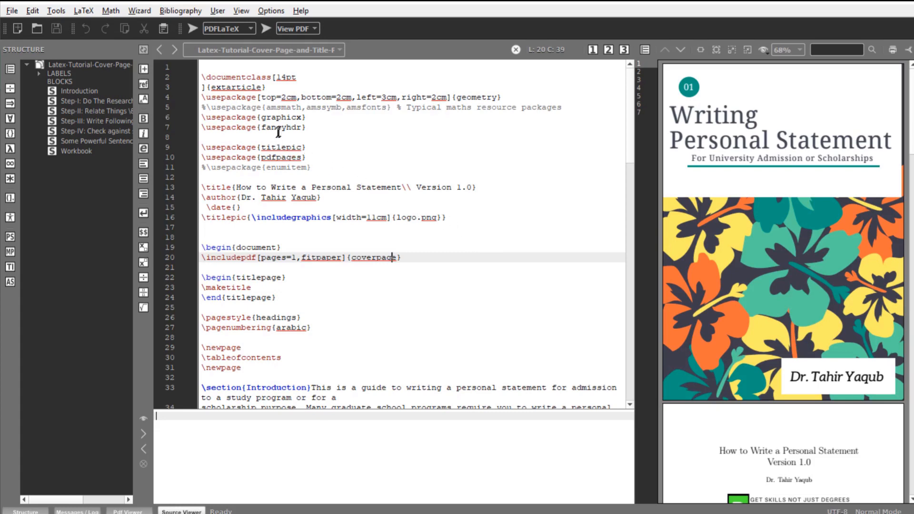
scroll("down", 3)
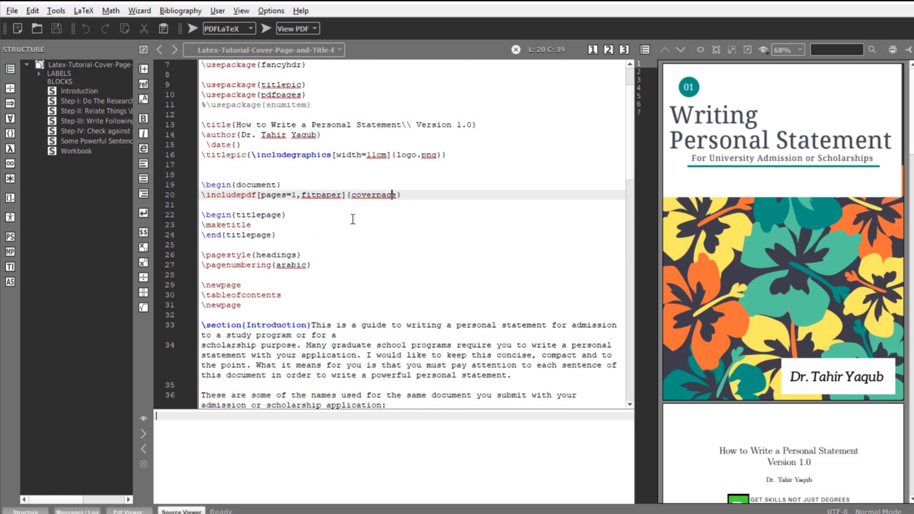
scroll("up", 3)
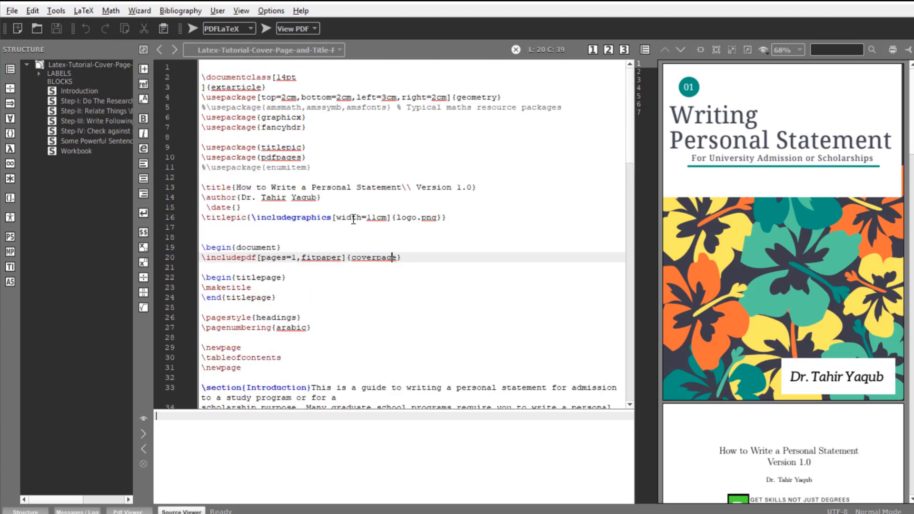